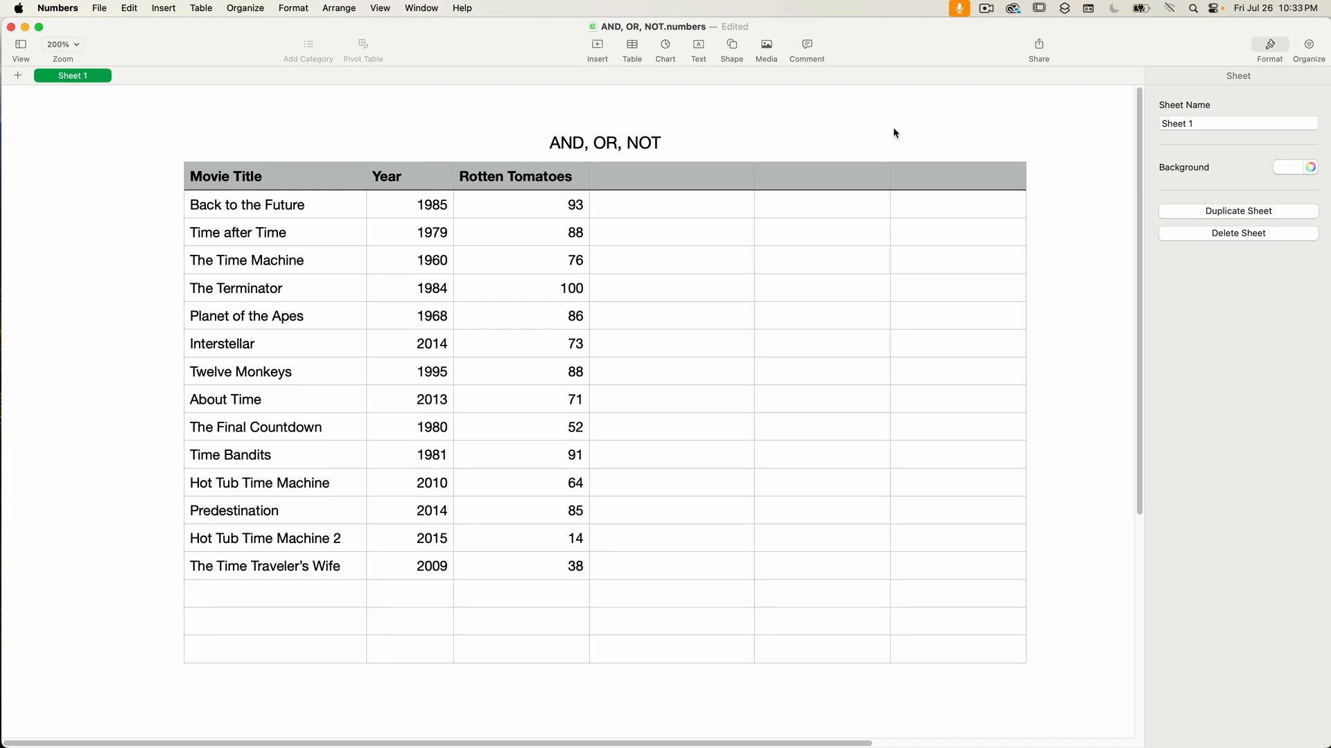
mouse_move(824, 340)
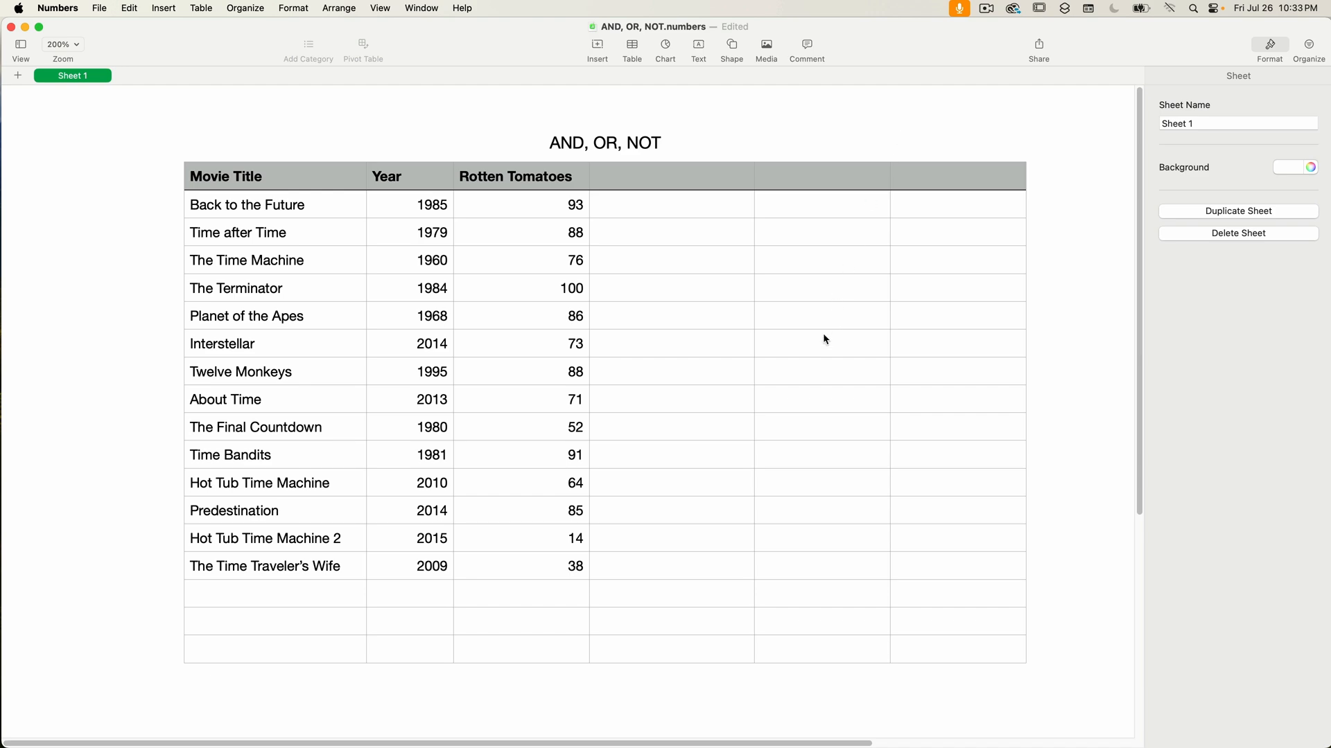
Step: Enter =AND(true,true,true) in an empty cell beside the table, displaying TRUE
double_click(670, 372)
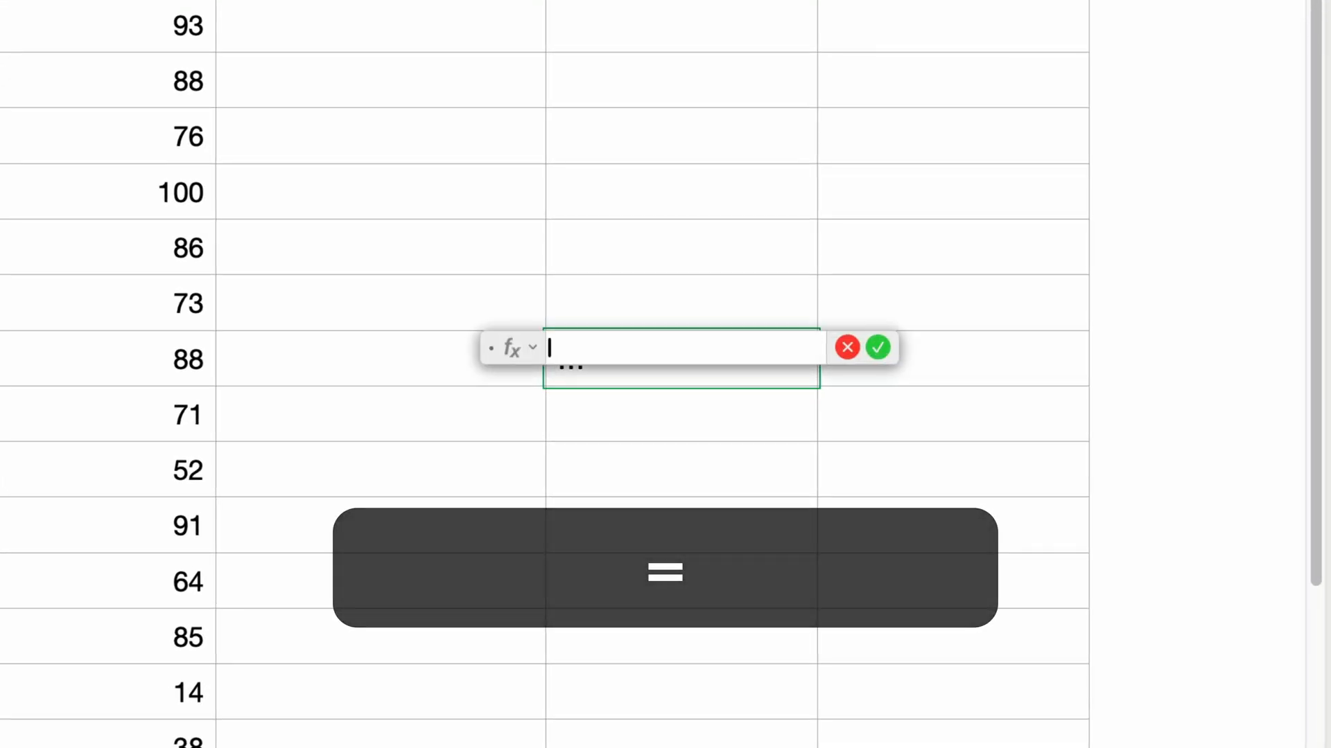
key("Return")
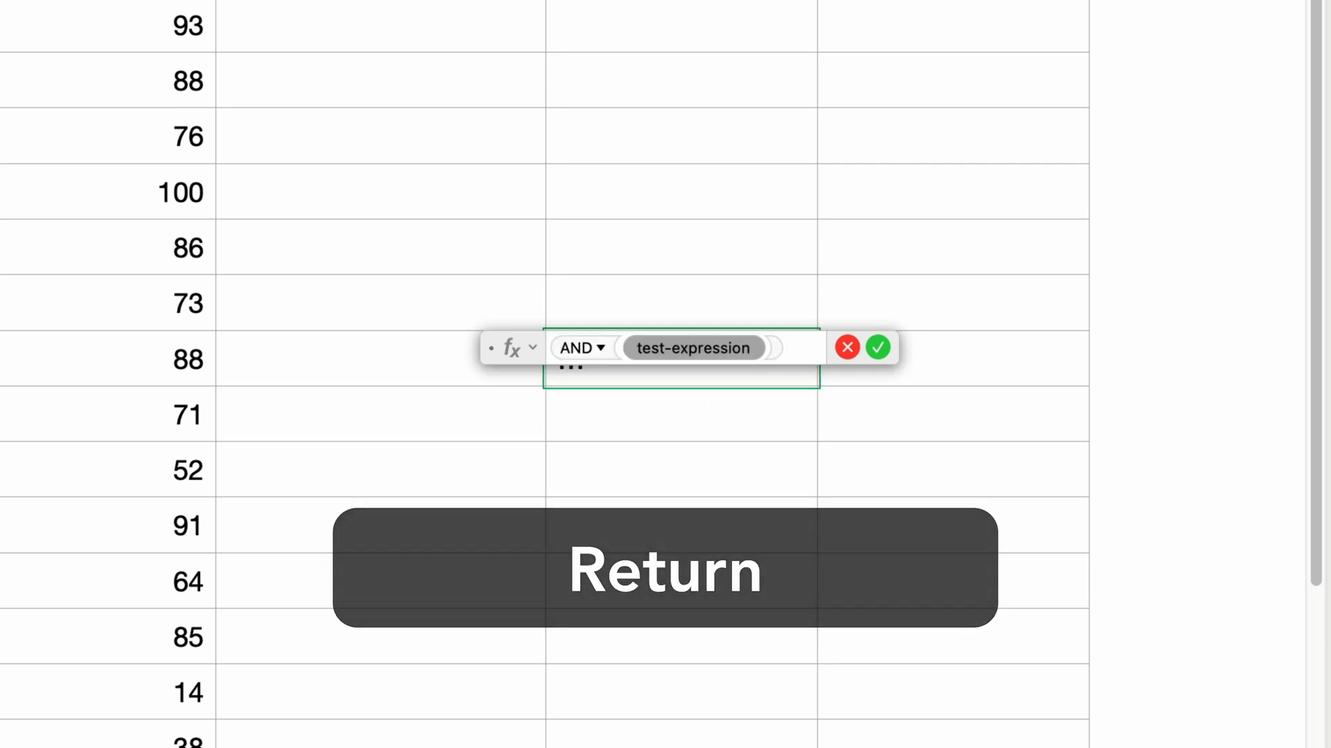
key("Return")
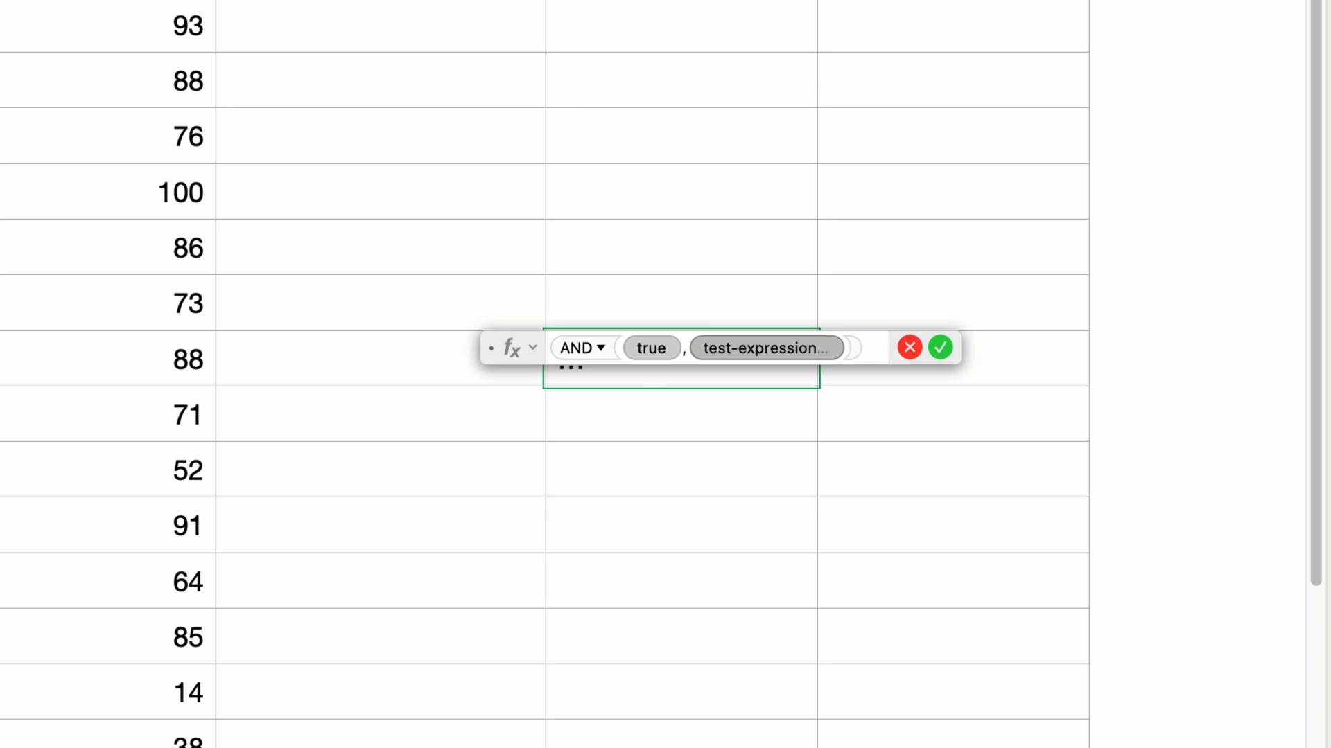
type("true")
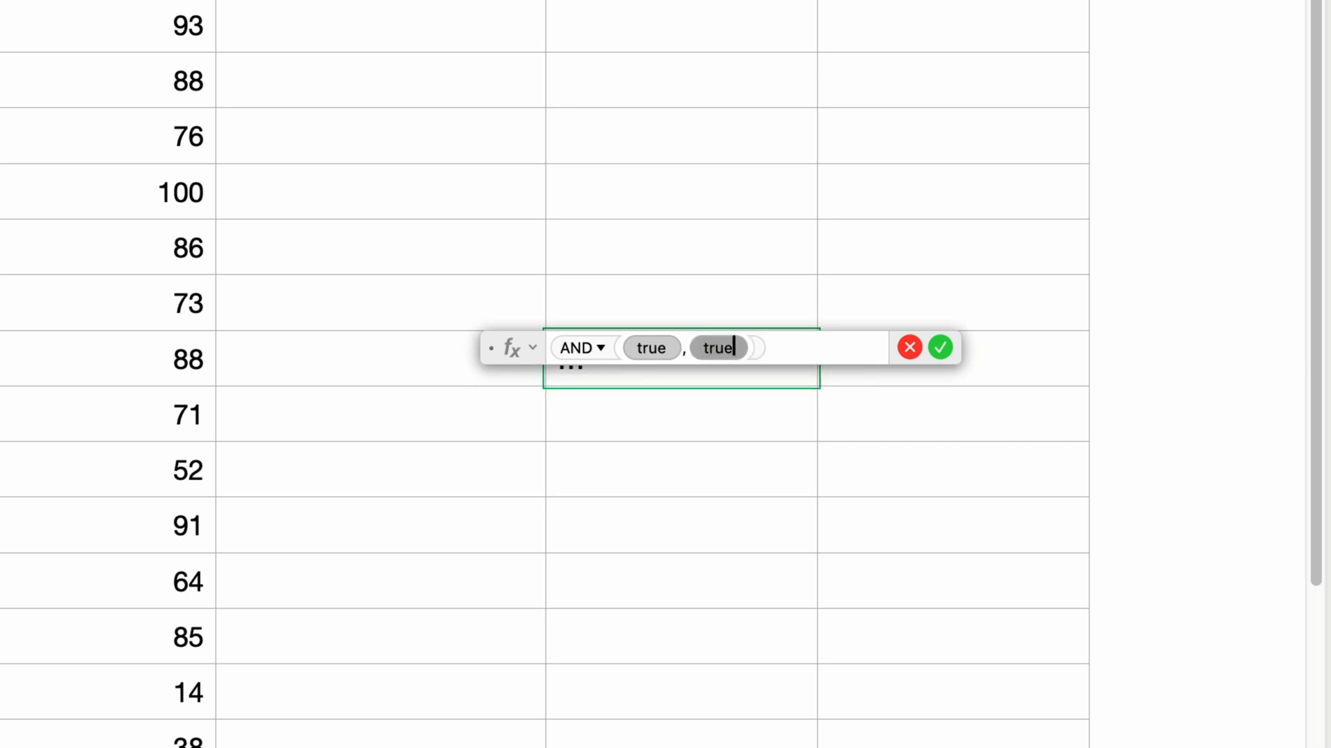
type("true")
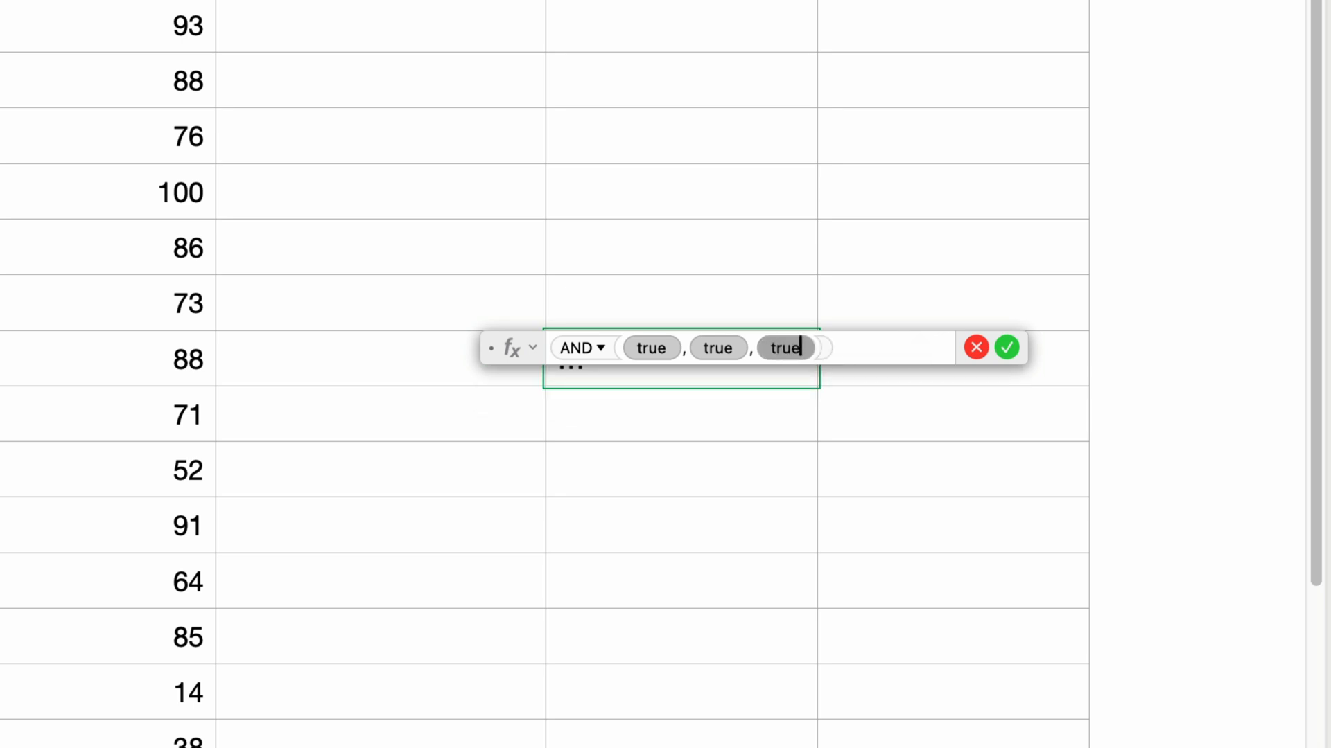
key("Return")
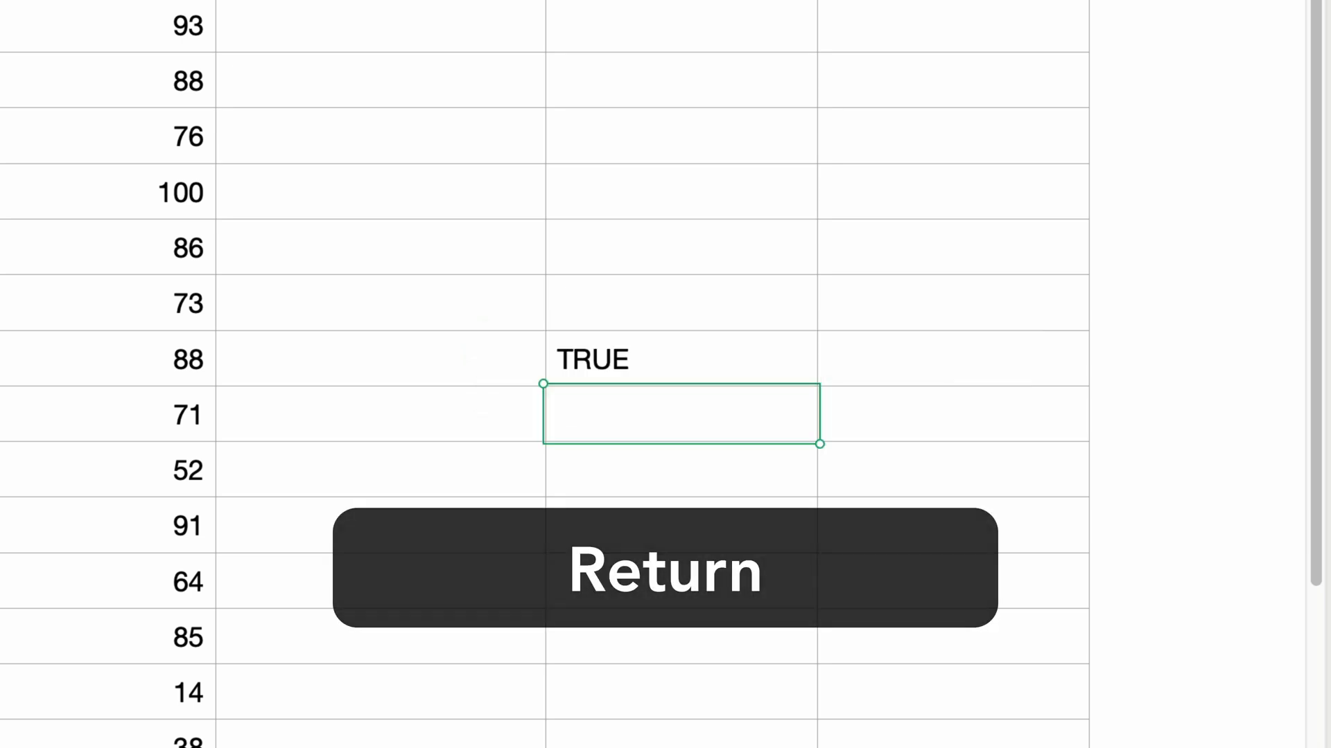
Step: Enter =AND(true,false,true) in the cell below, displaying FALSE
key("return")
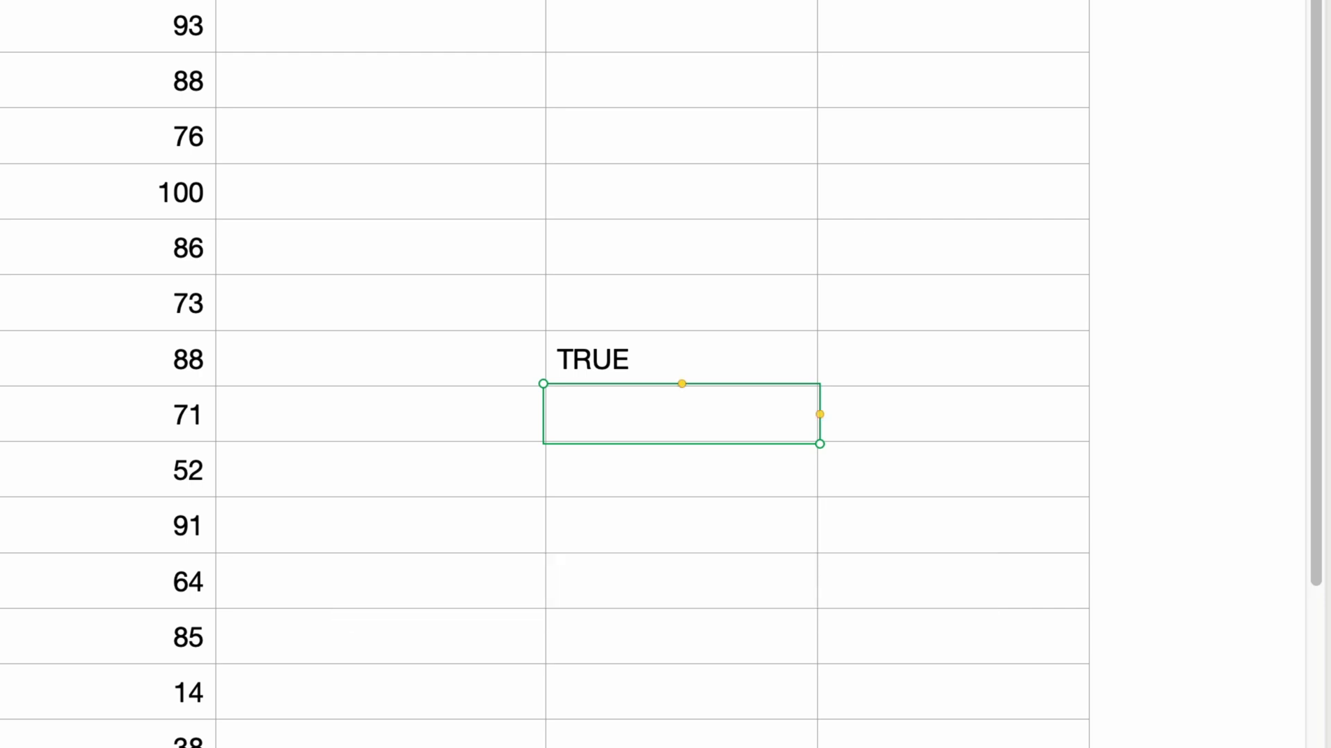
type("AND(true,false,t")
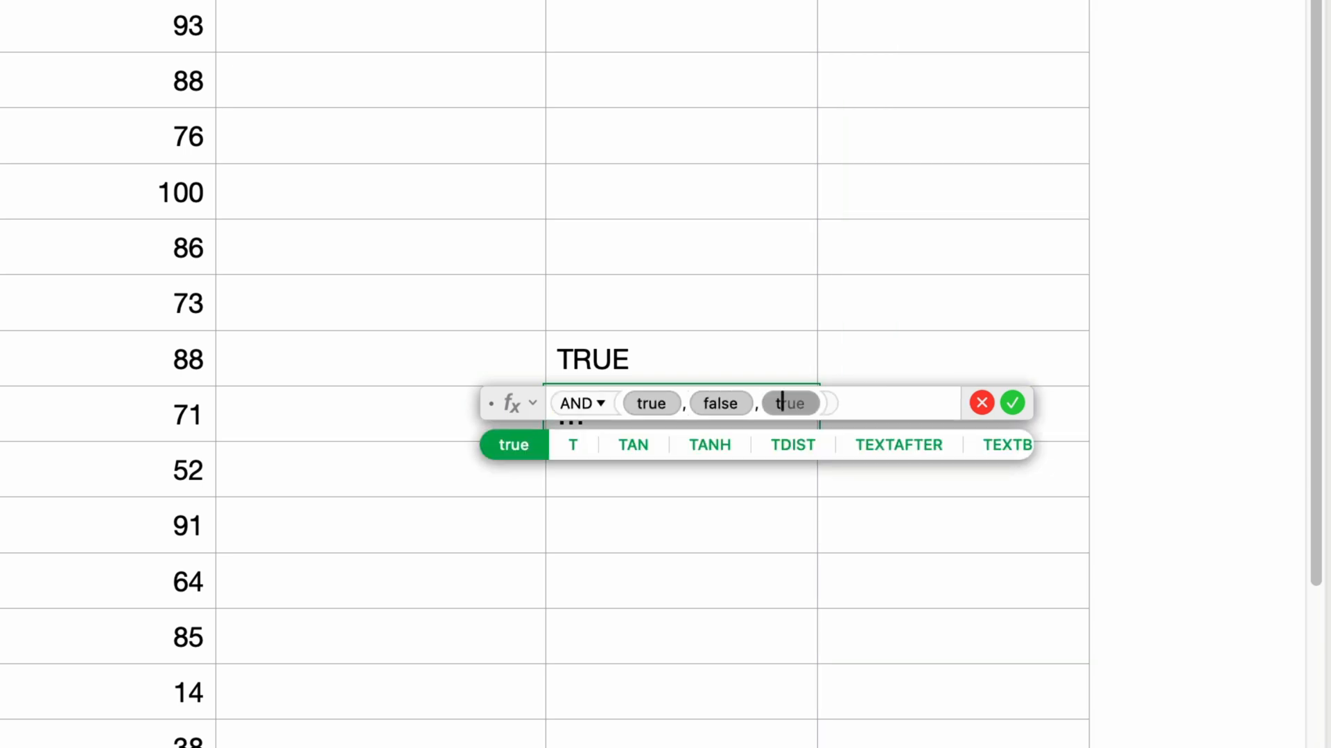
key("Return")
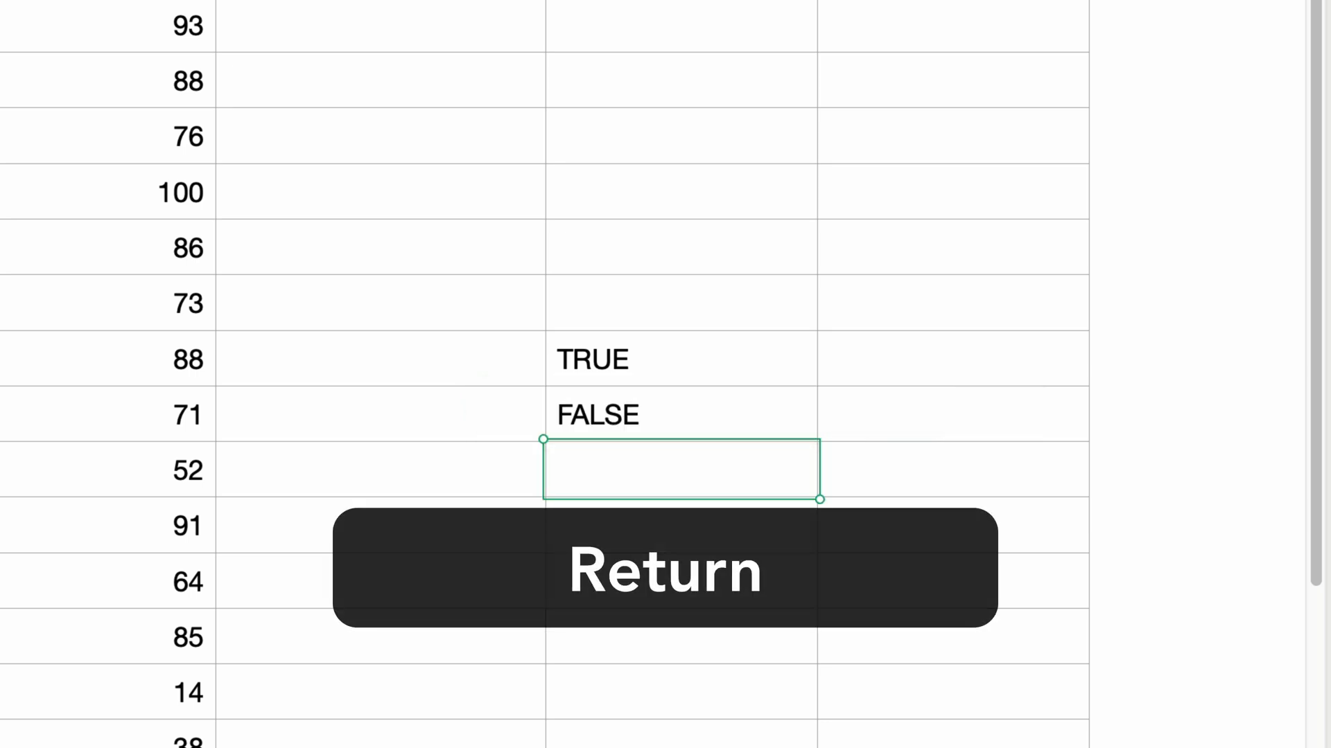
key("return")
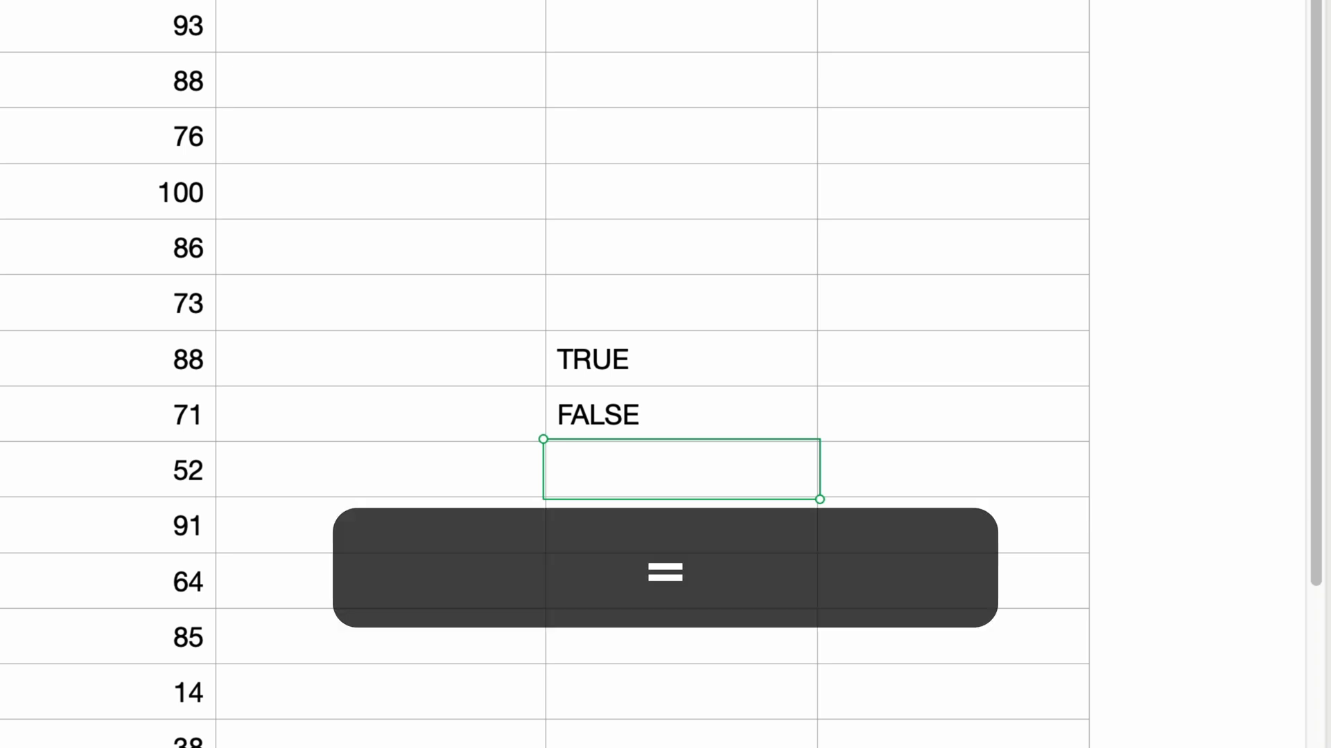
Step: Enter =AND(1,1) below the FALSE cell, displaying TRUE
type("AND(test-expression")
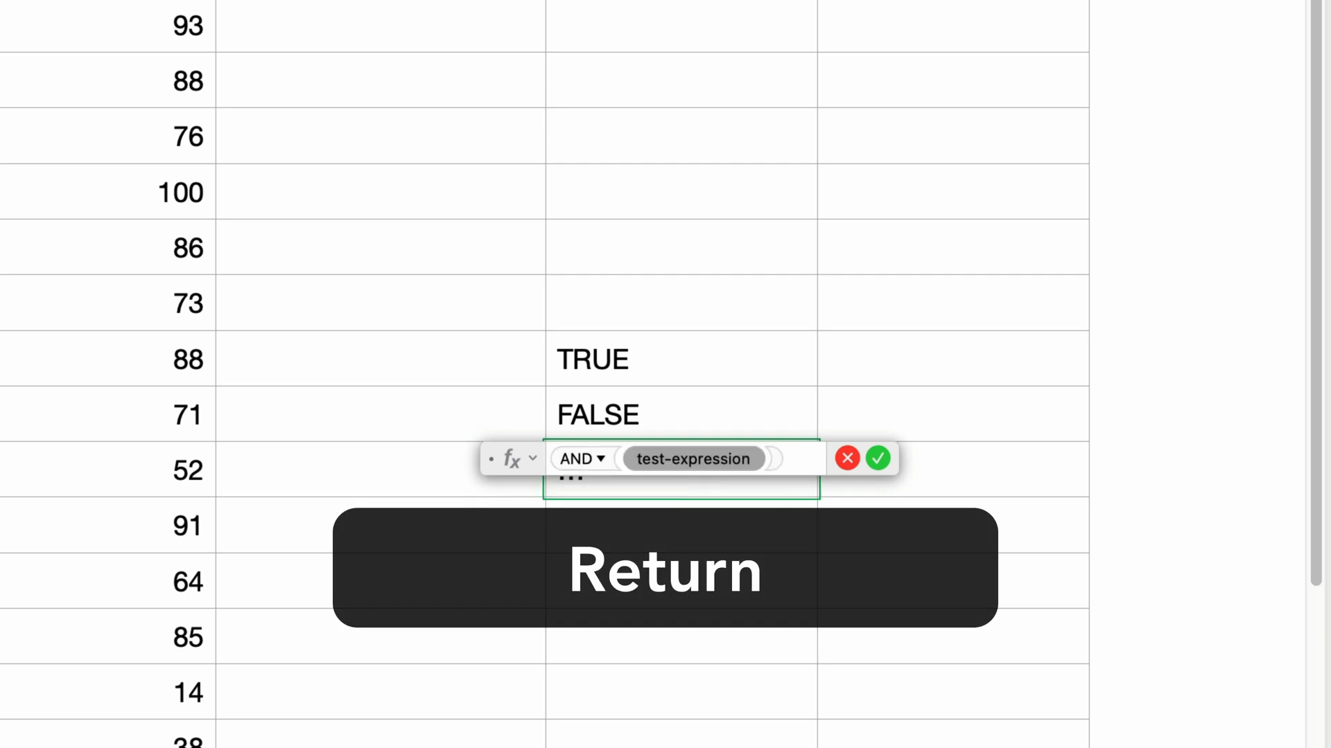
key("Return")
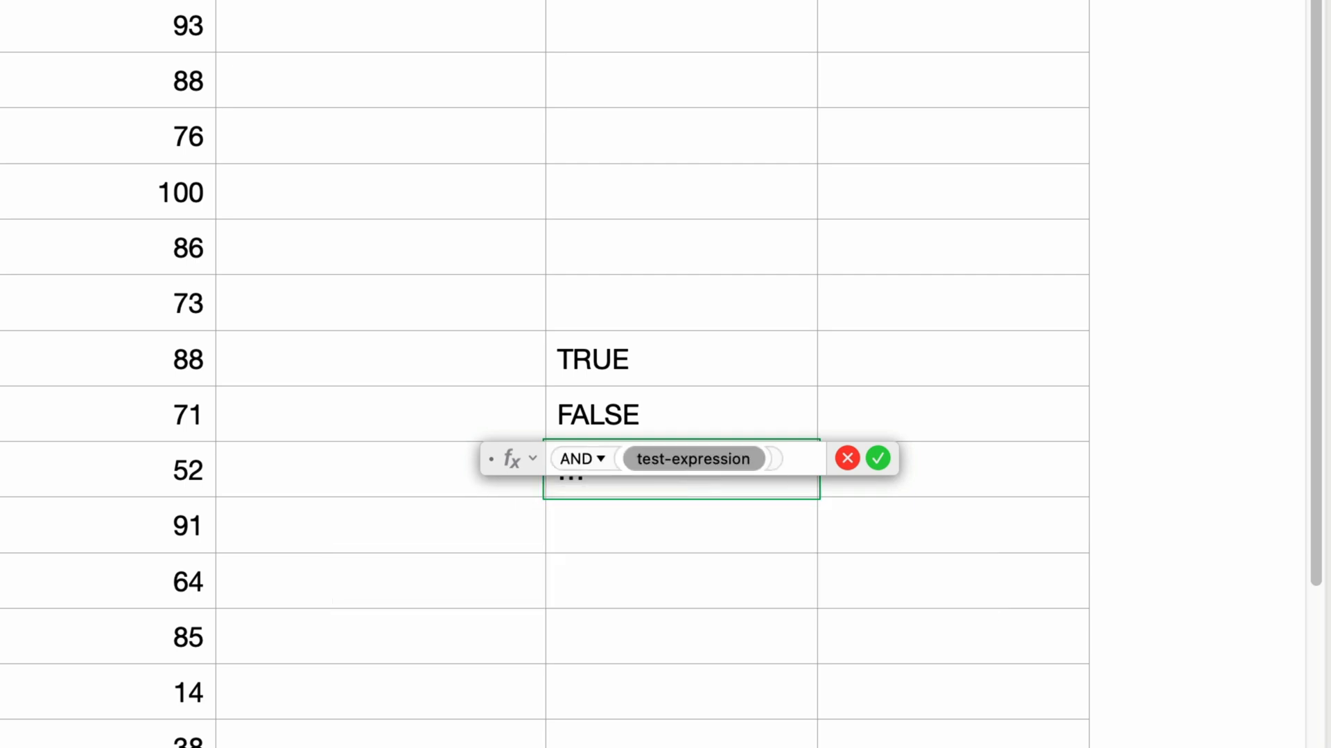
type("1,1,")
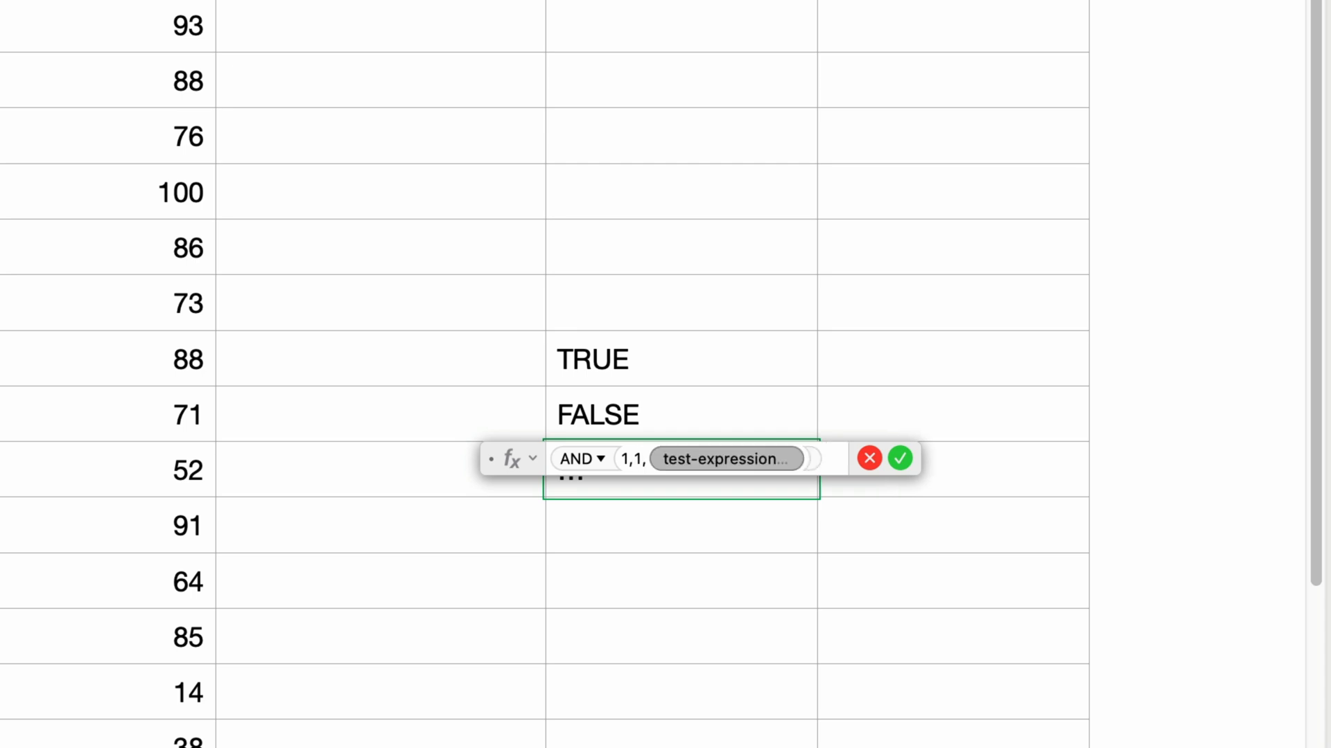
key("Return")
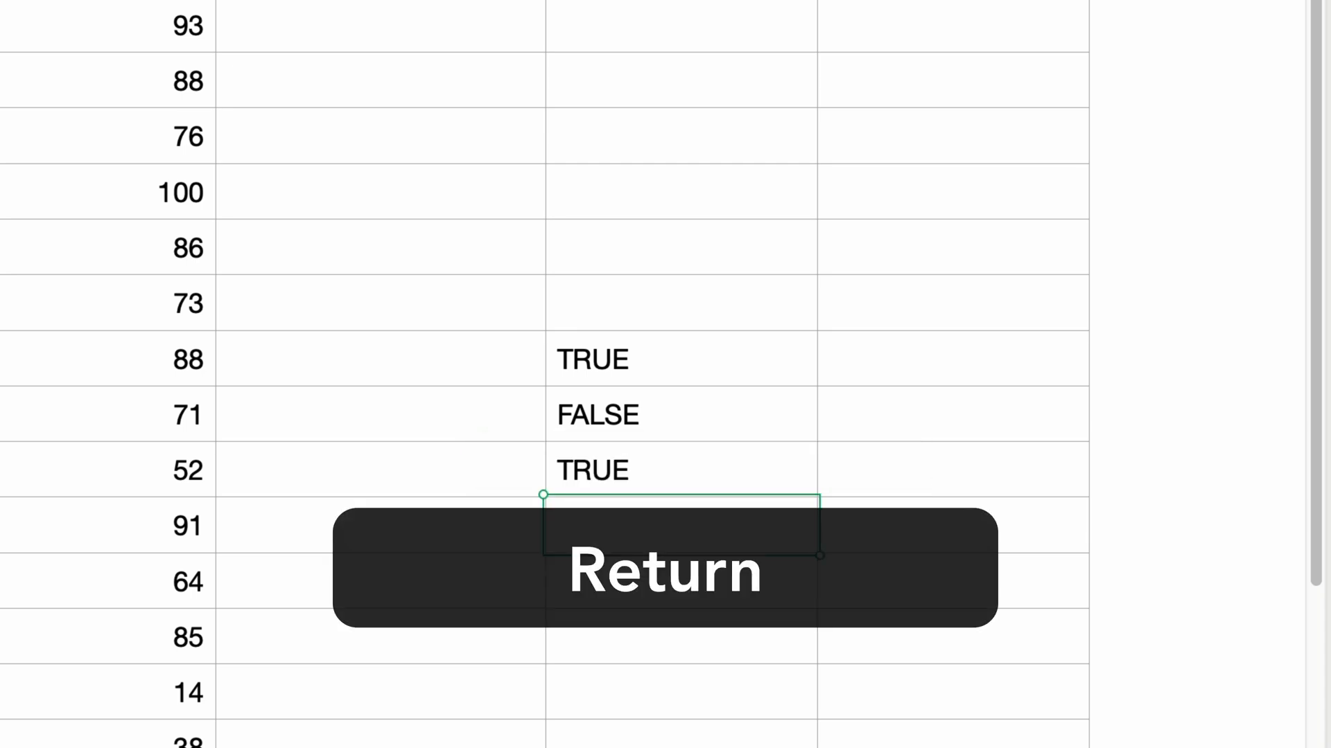
Step: Enter =AND(1,0) in the next cell down and commit it
key("Return")
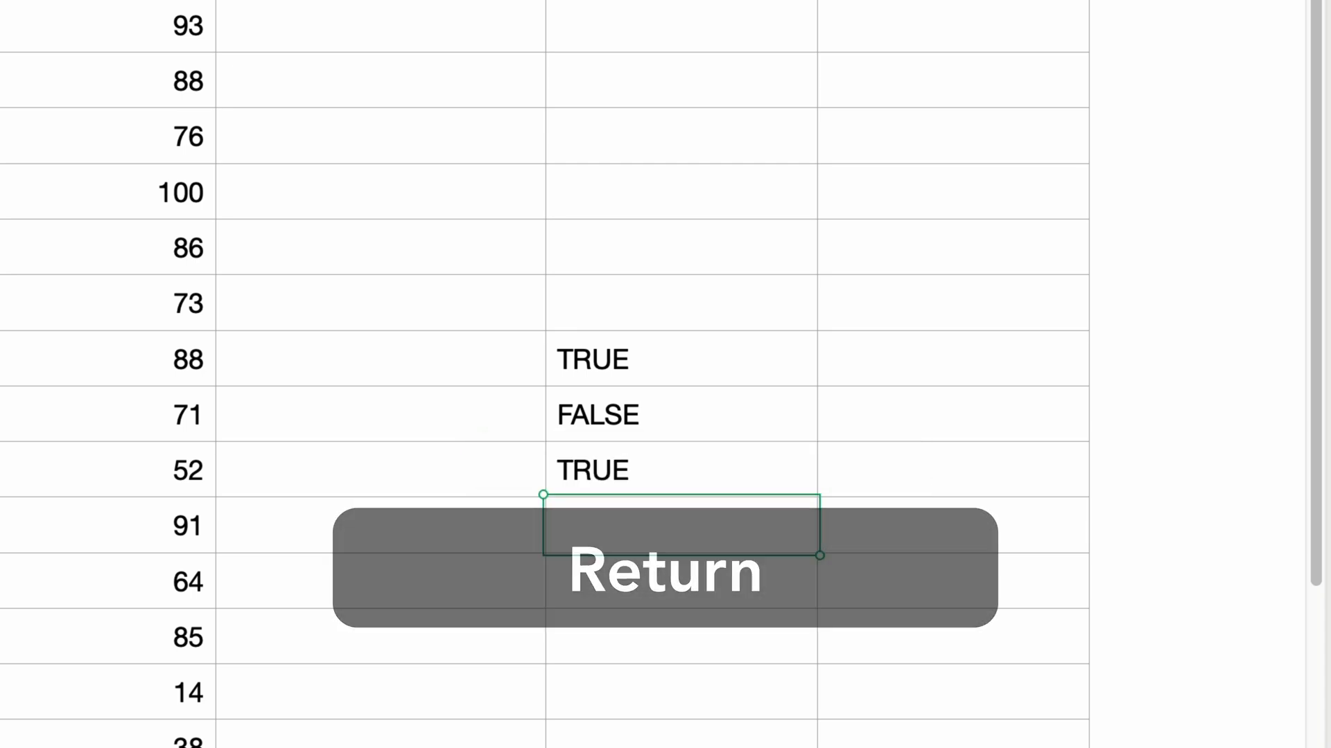
key("Return")
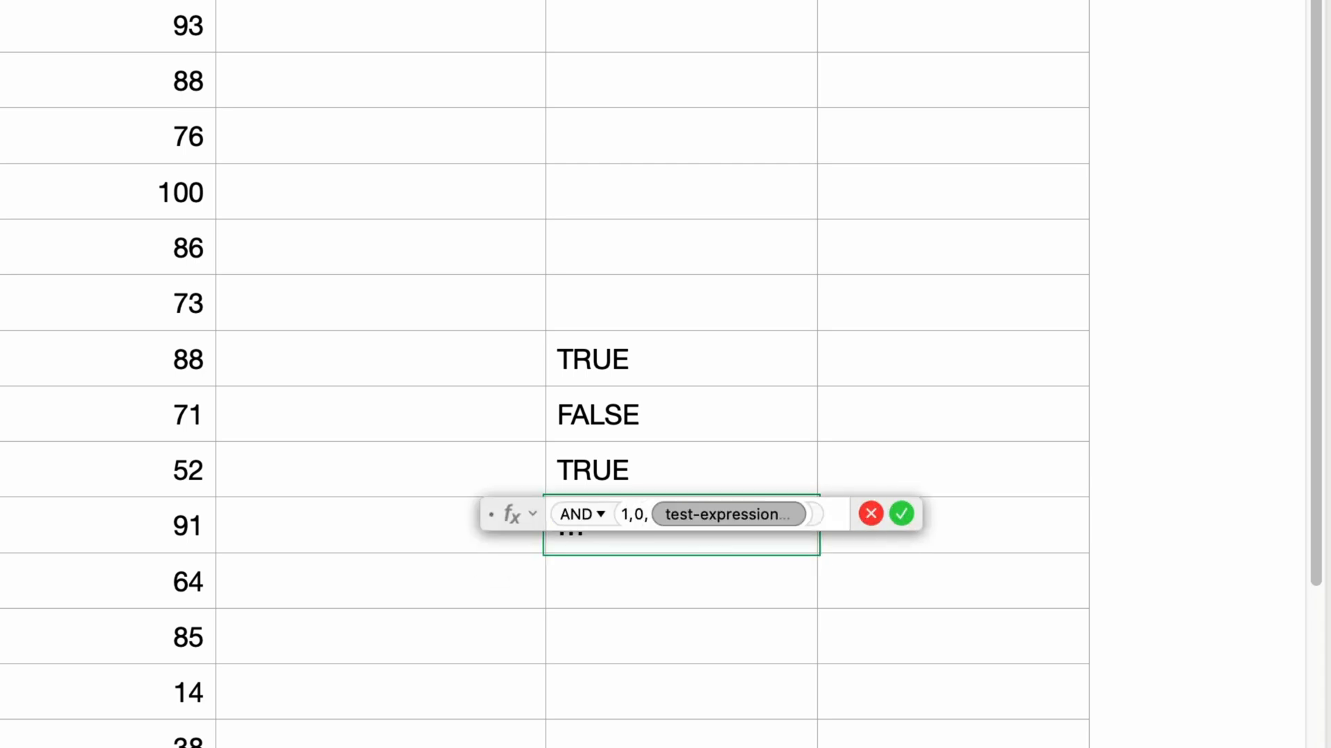
left_click(901, 513)
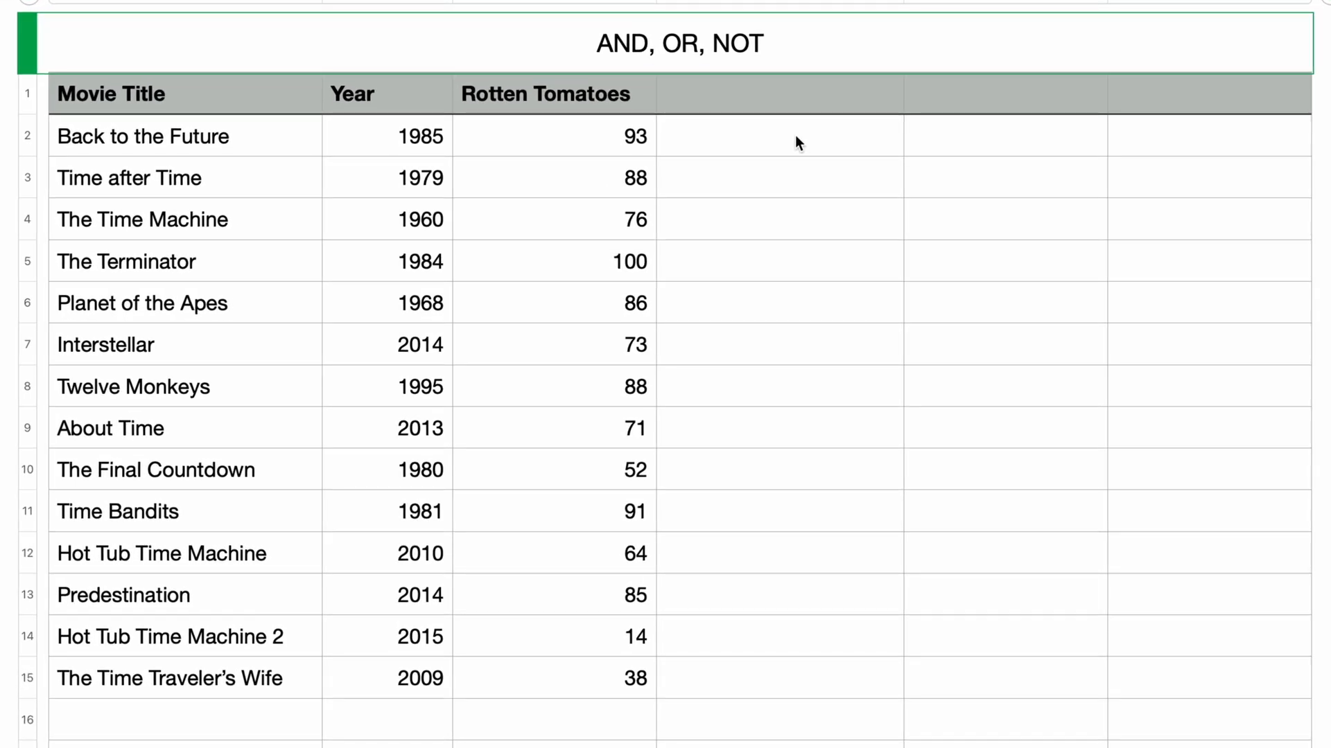
Step: Build =AND(B2>=2000,C2>=60) in D2 beside Back to the Future
left_click(778, 135)
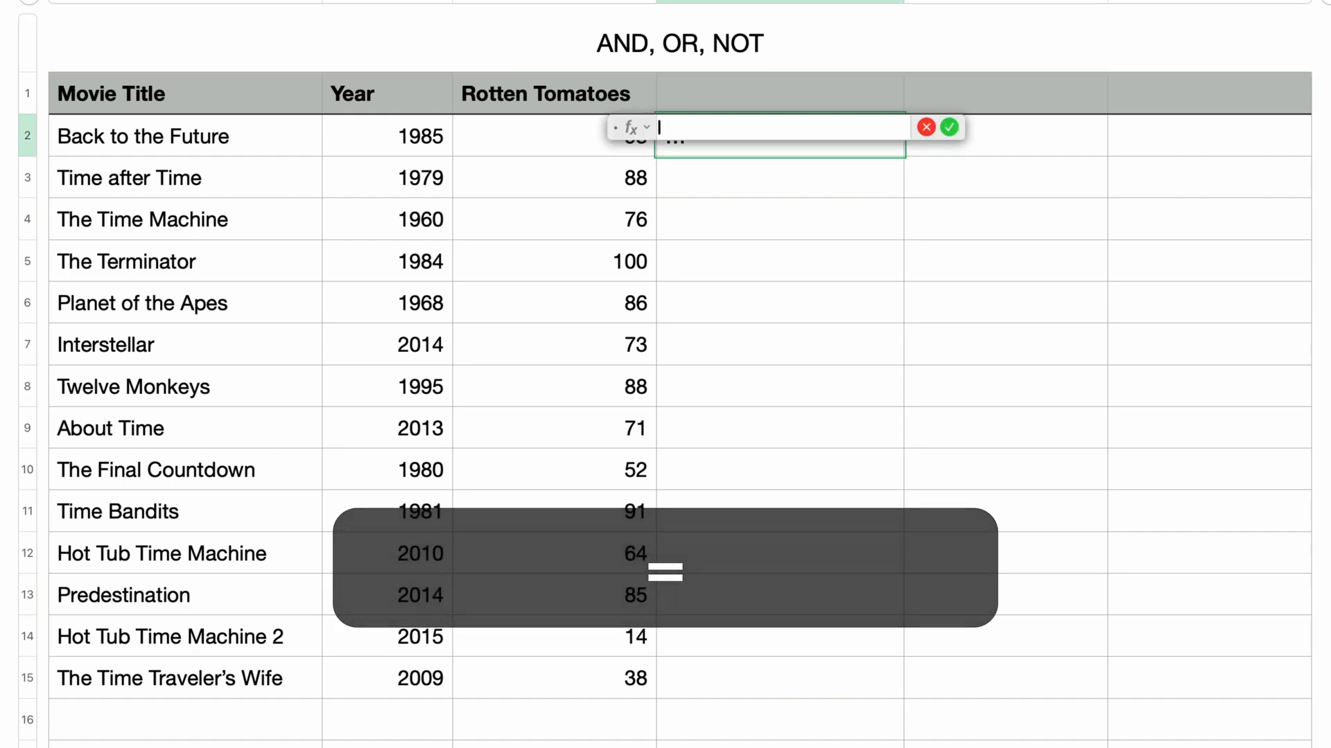
type("AN")
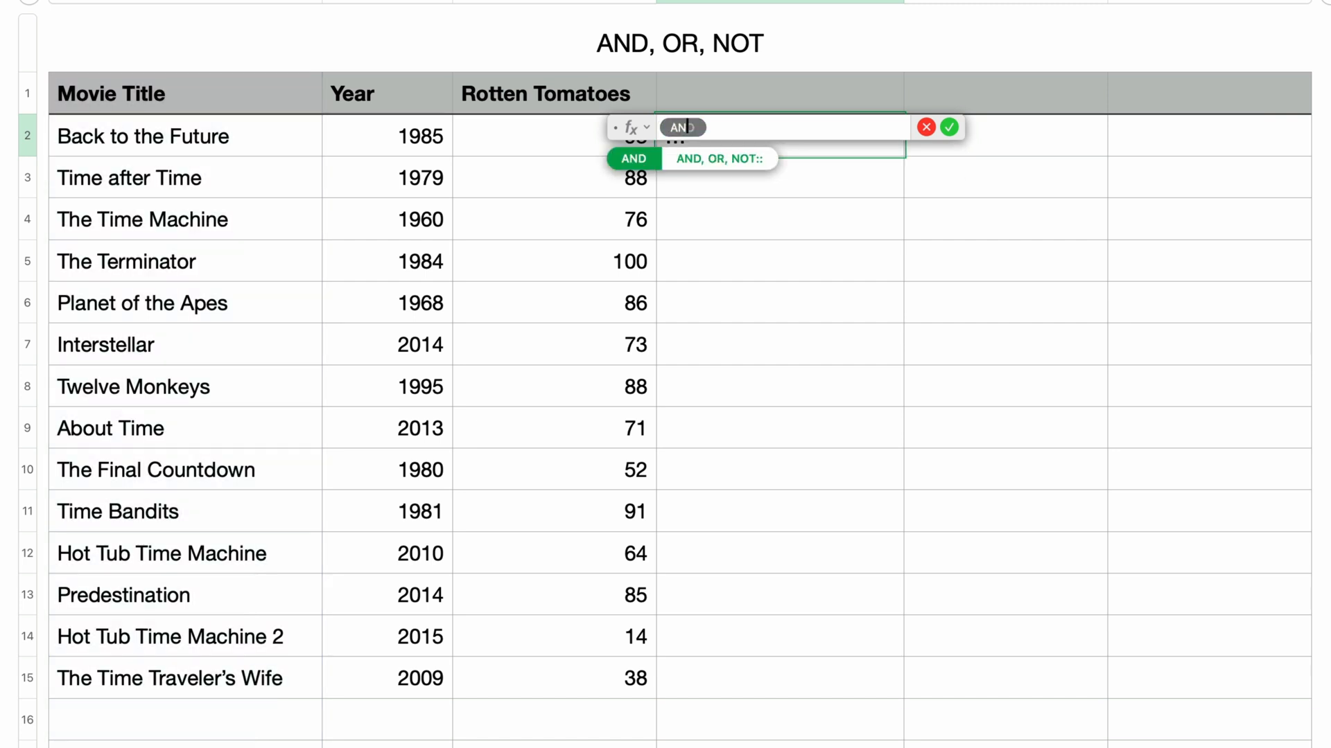
key("Return")
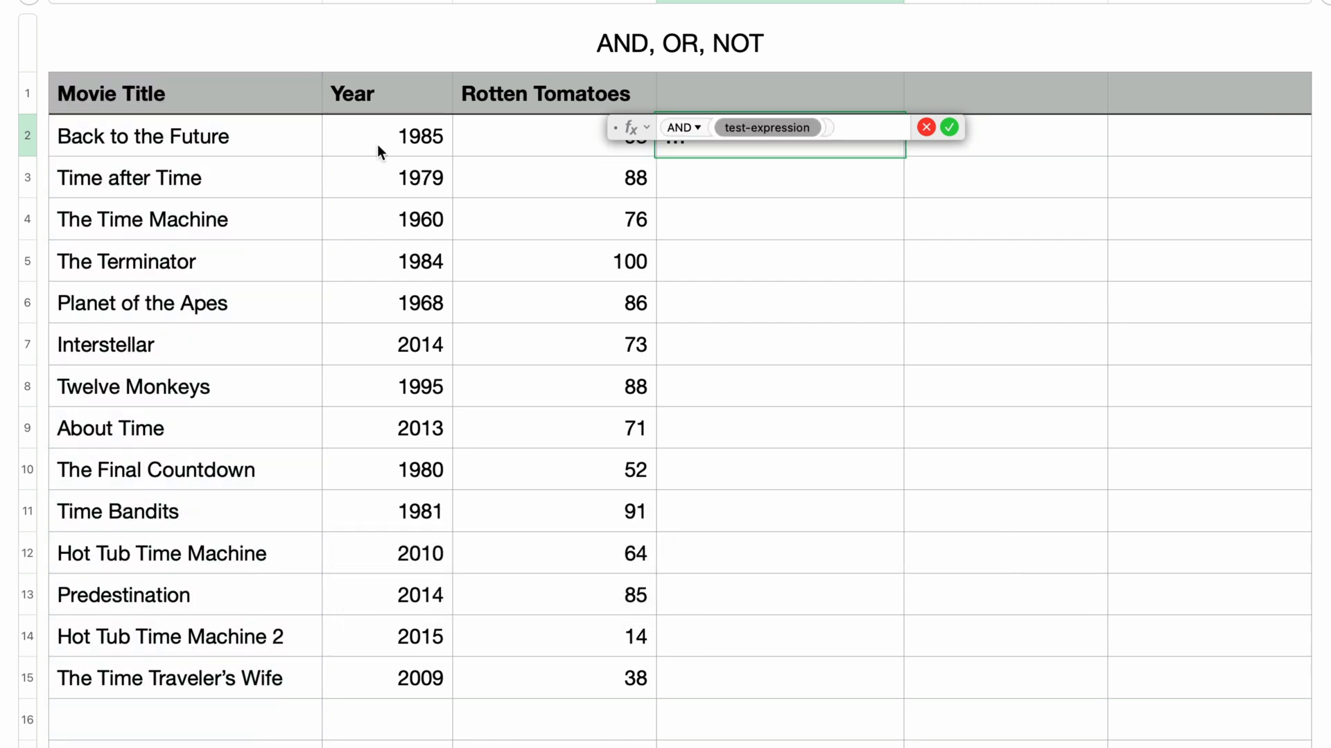
left_click(386, 138)
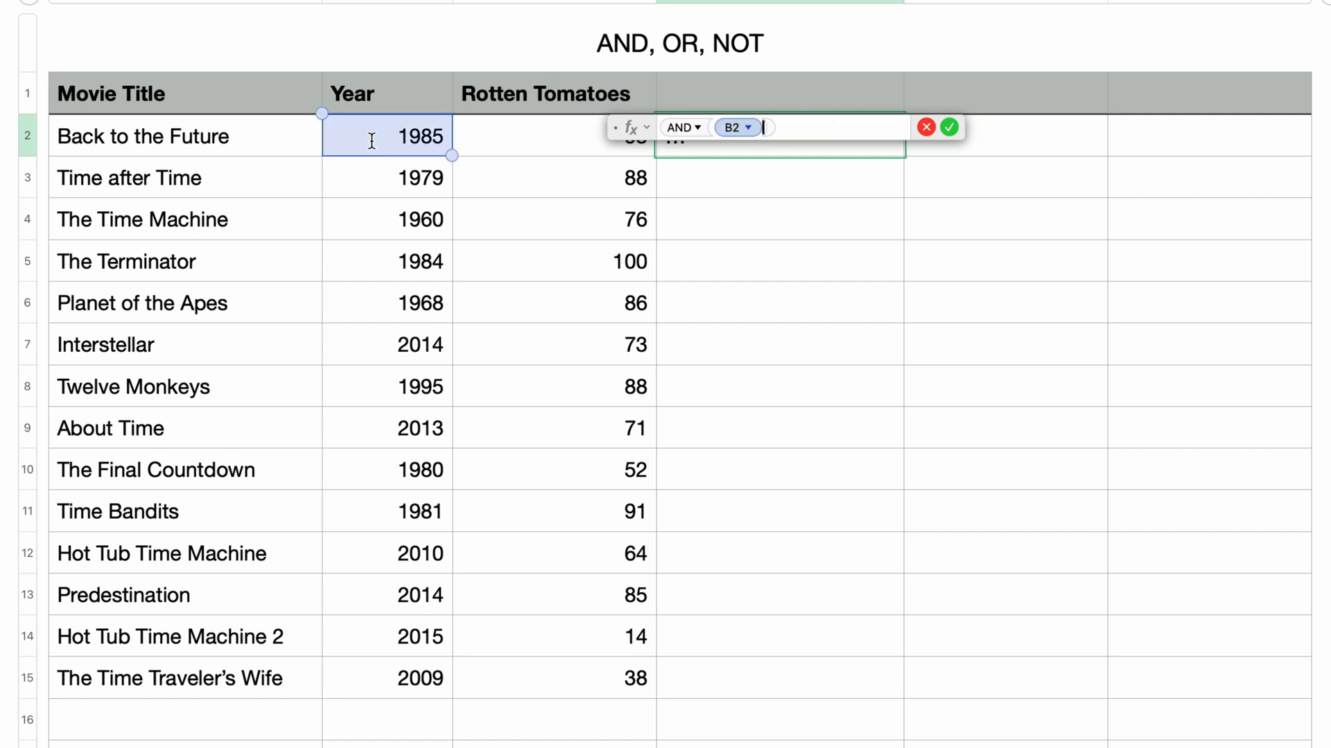
type(">=200")
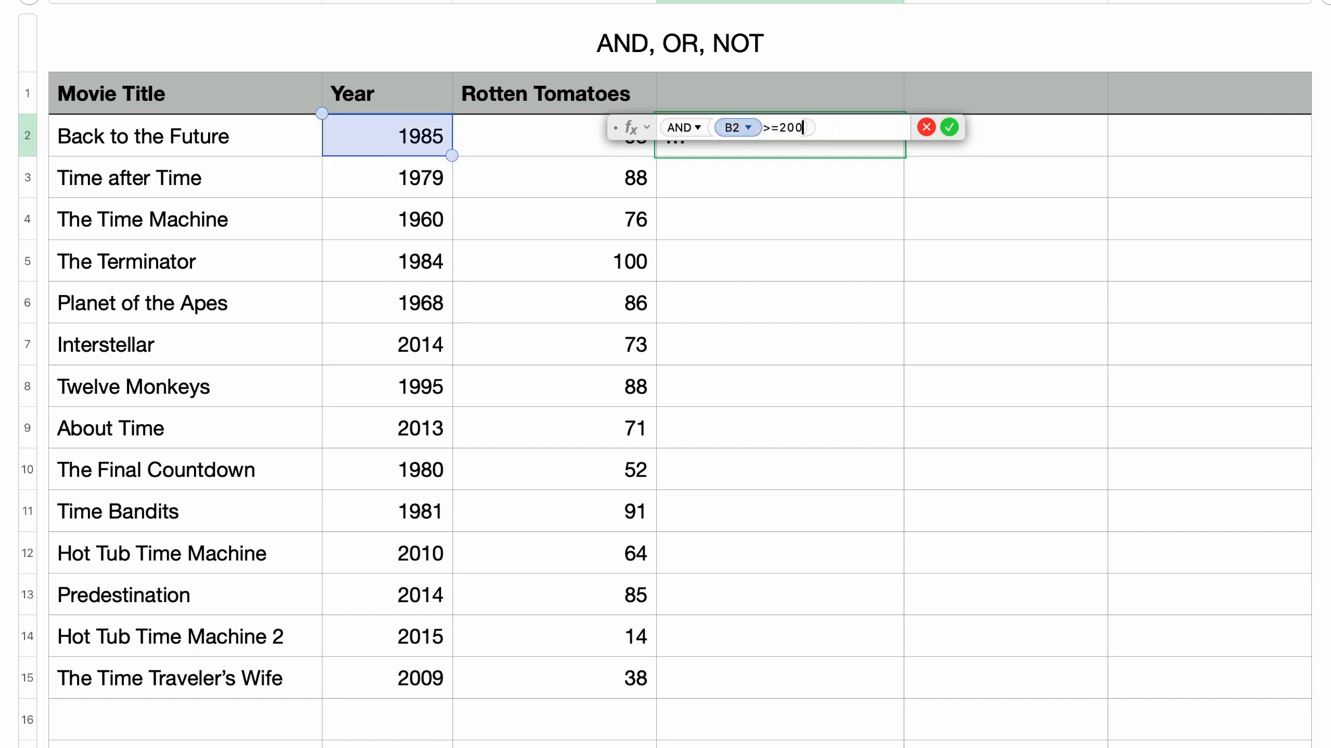
type("0,")
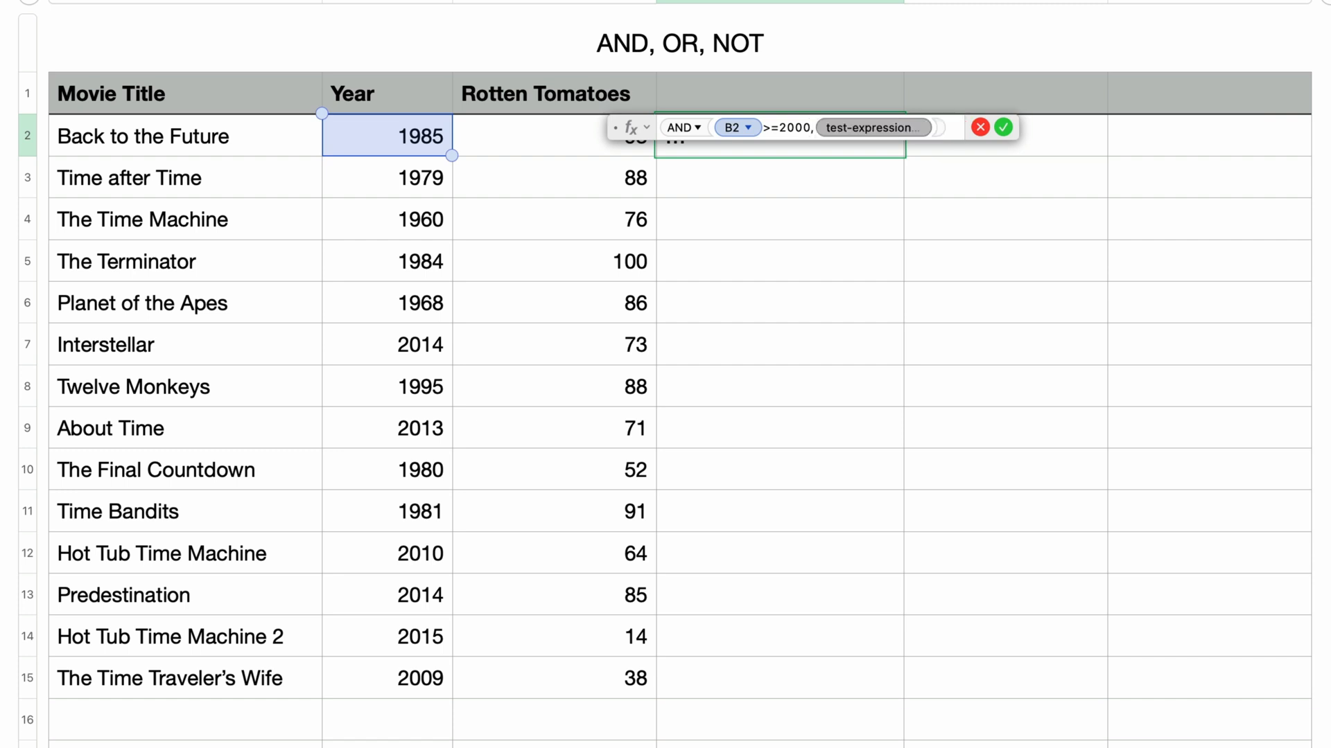
mouse_move(350, 151)
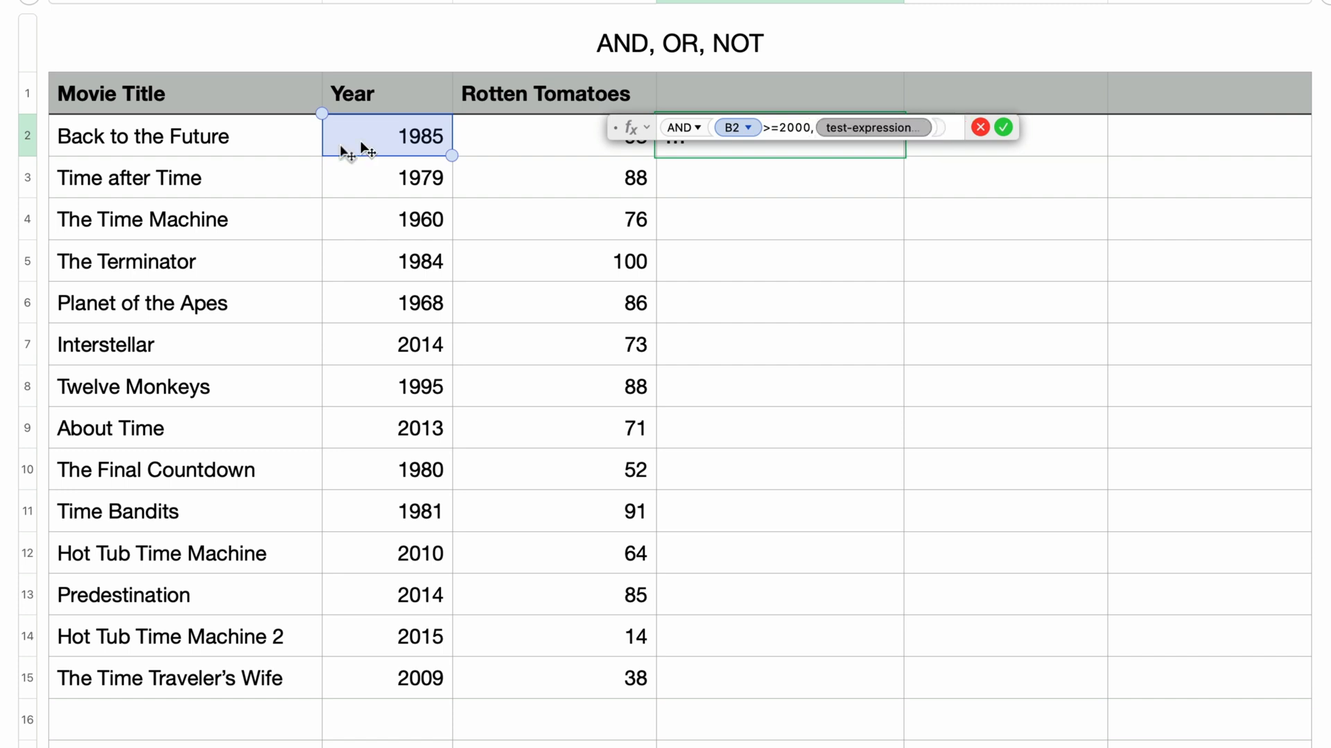
left_click(553, 136)
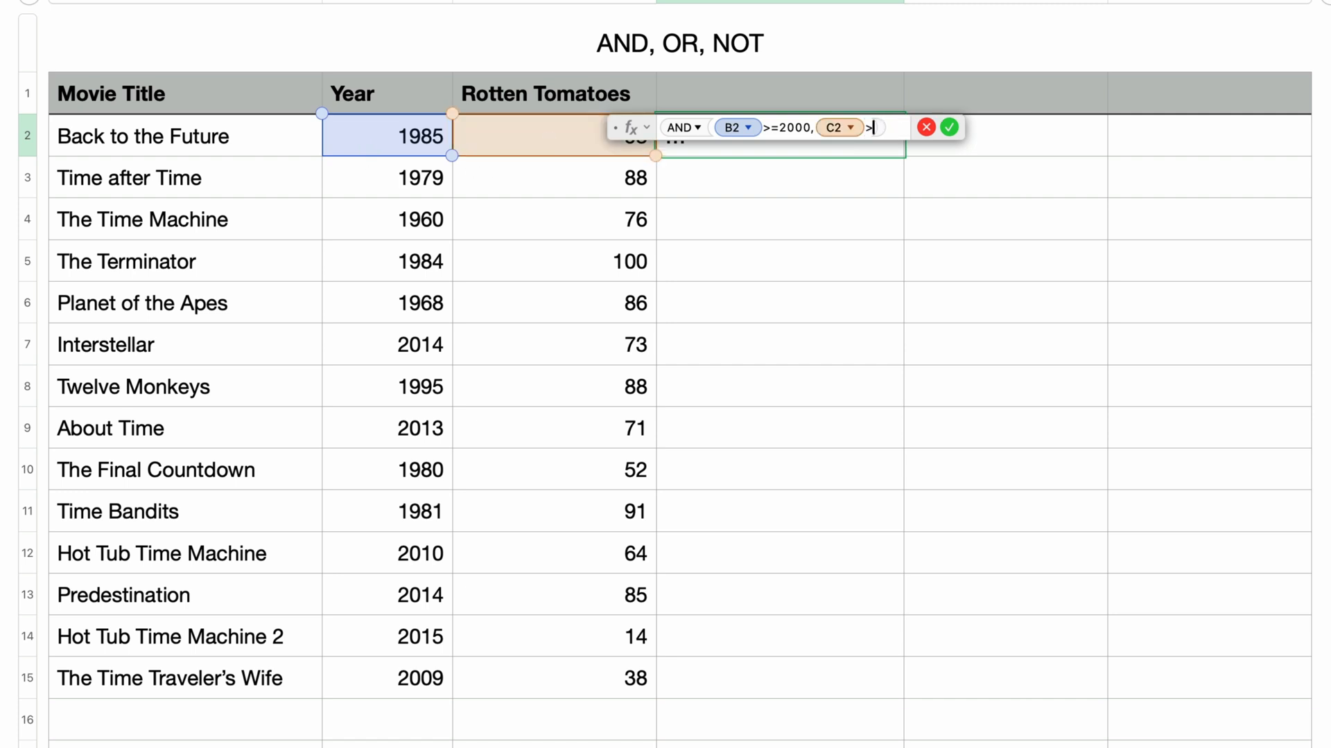
type(">=60")
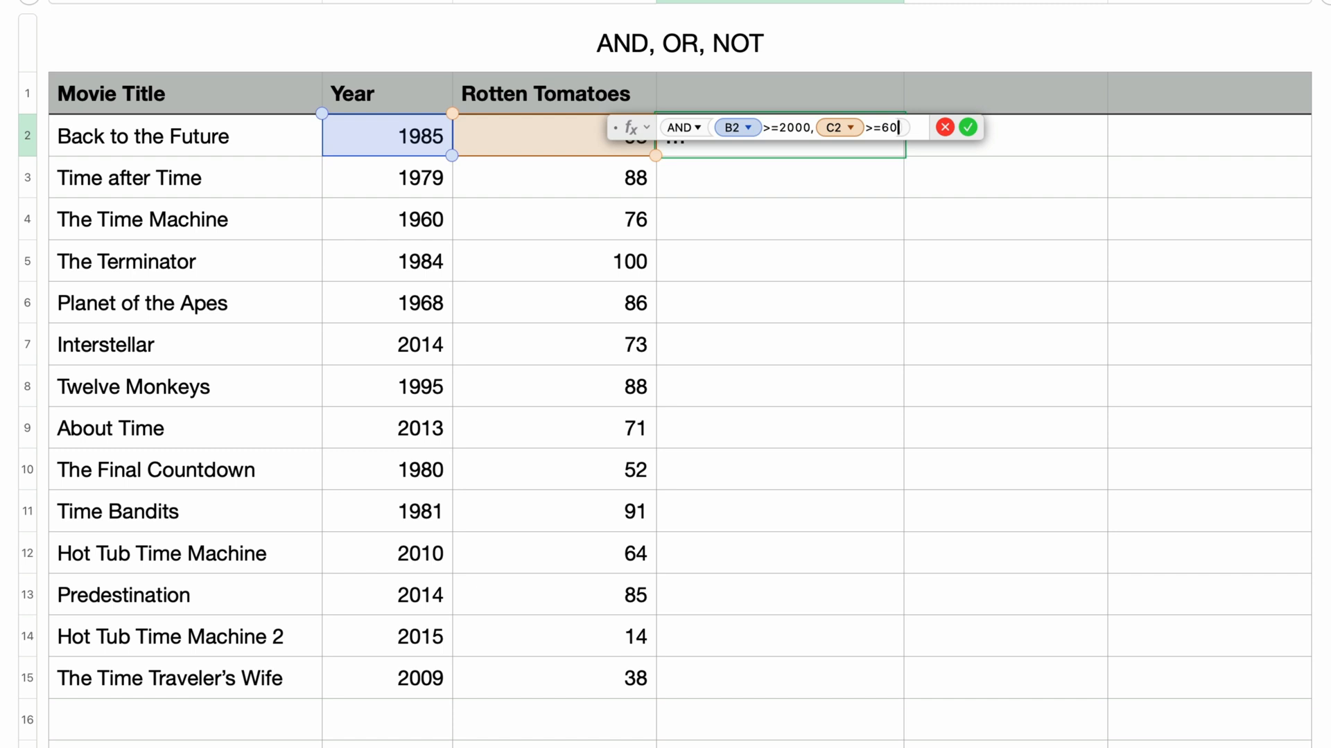
Step: Commit the AND test and fill it down the results column to row 15
key("Return")
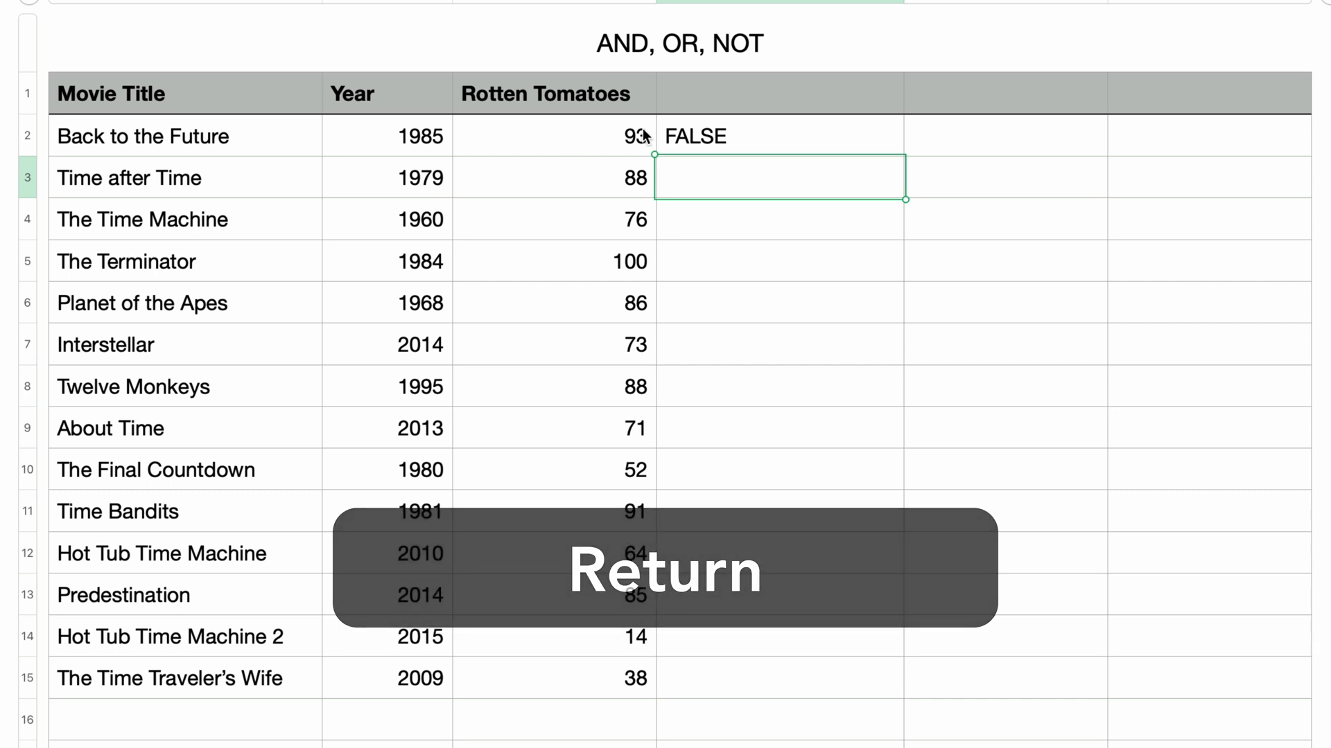
key("return")
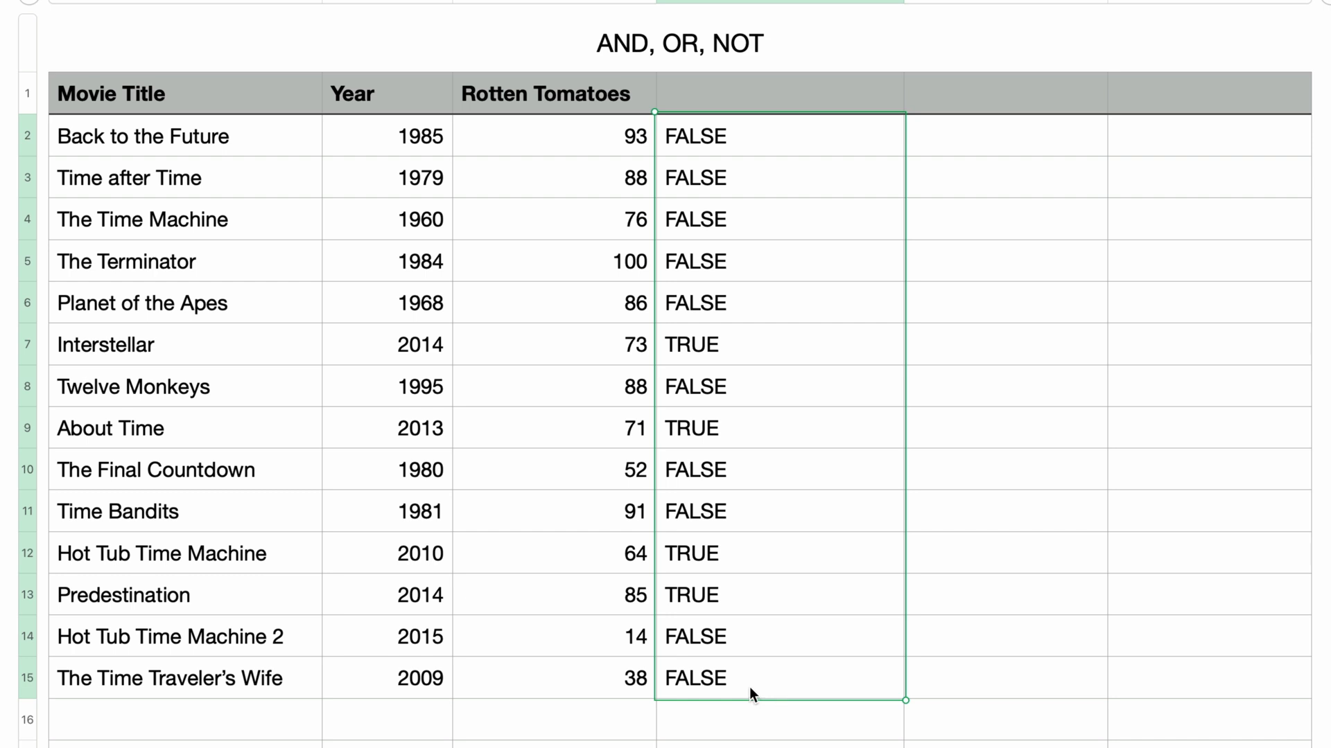
mouse_move(779, 376)
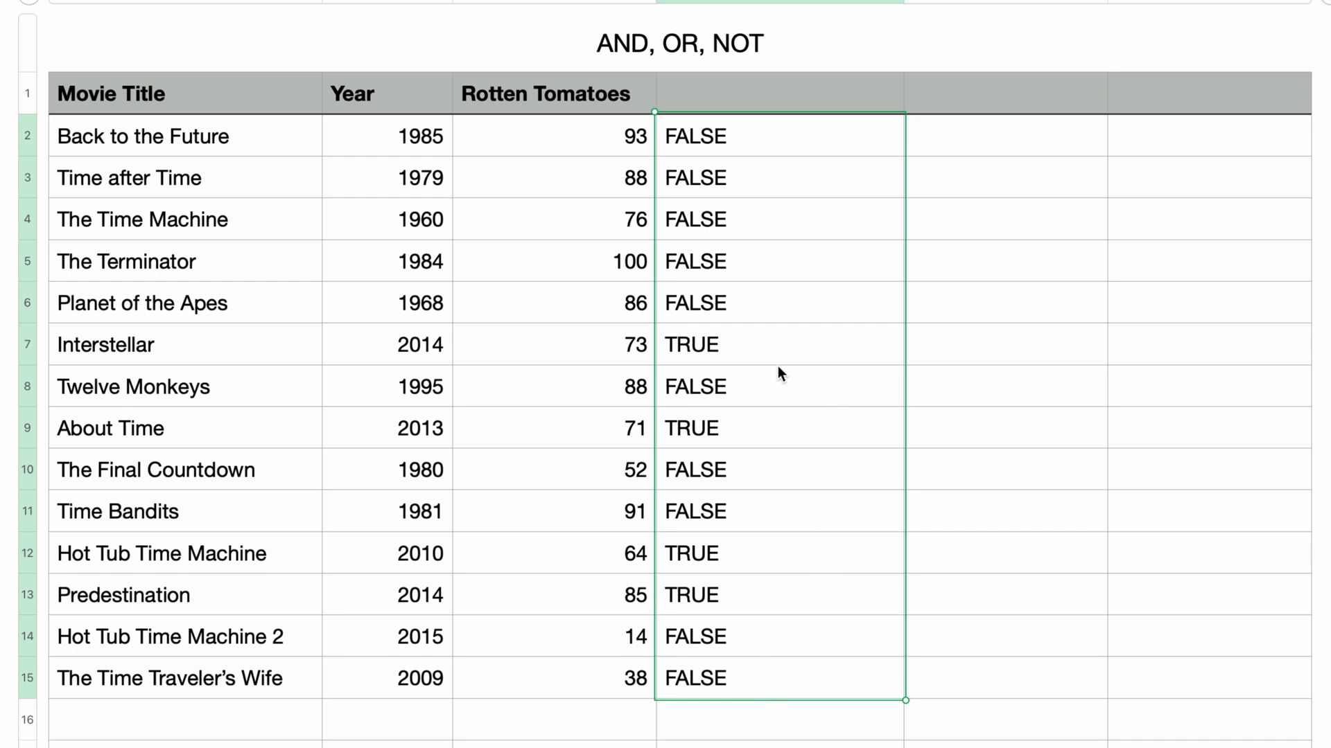
mouse_move(746, 456)
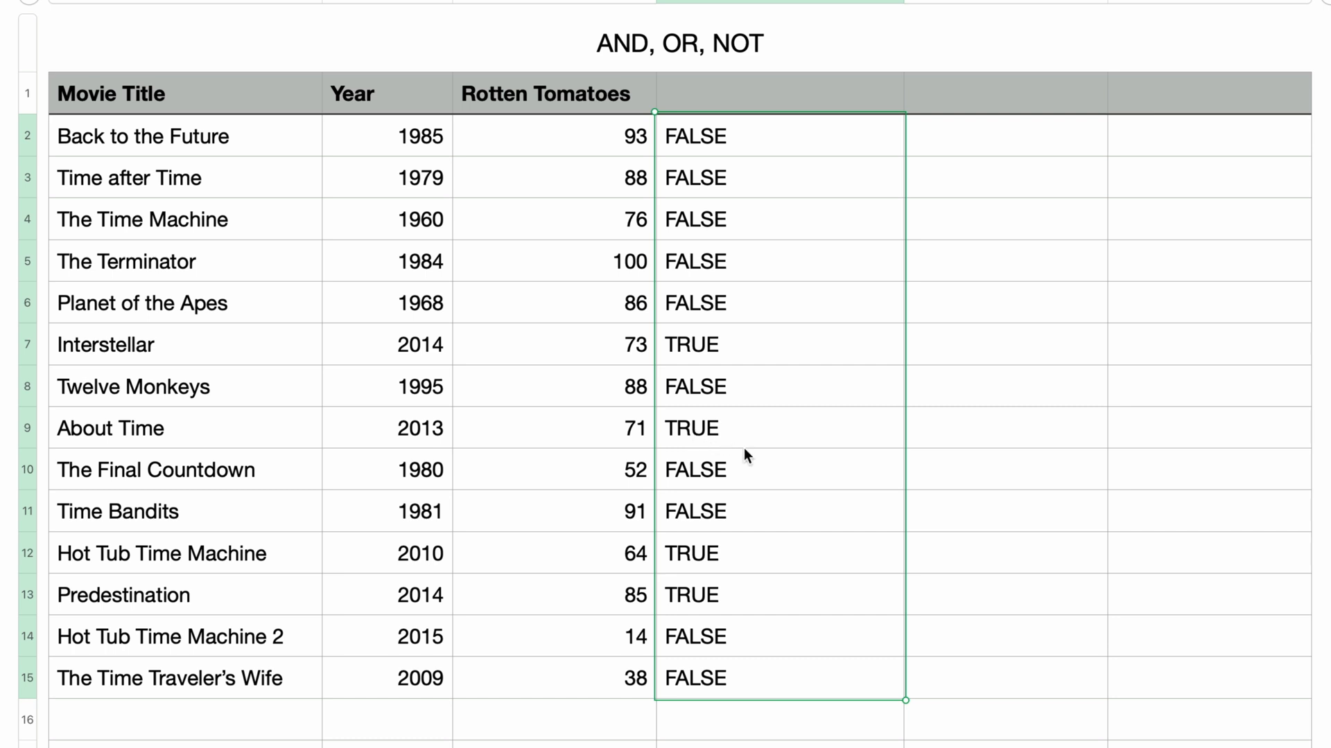
mouse_move(699, 604)
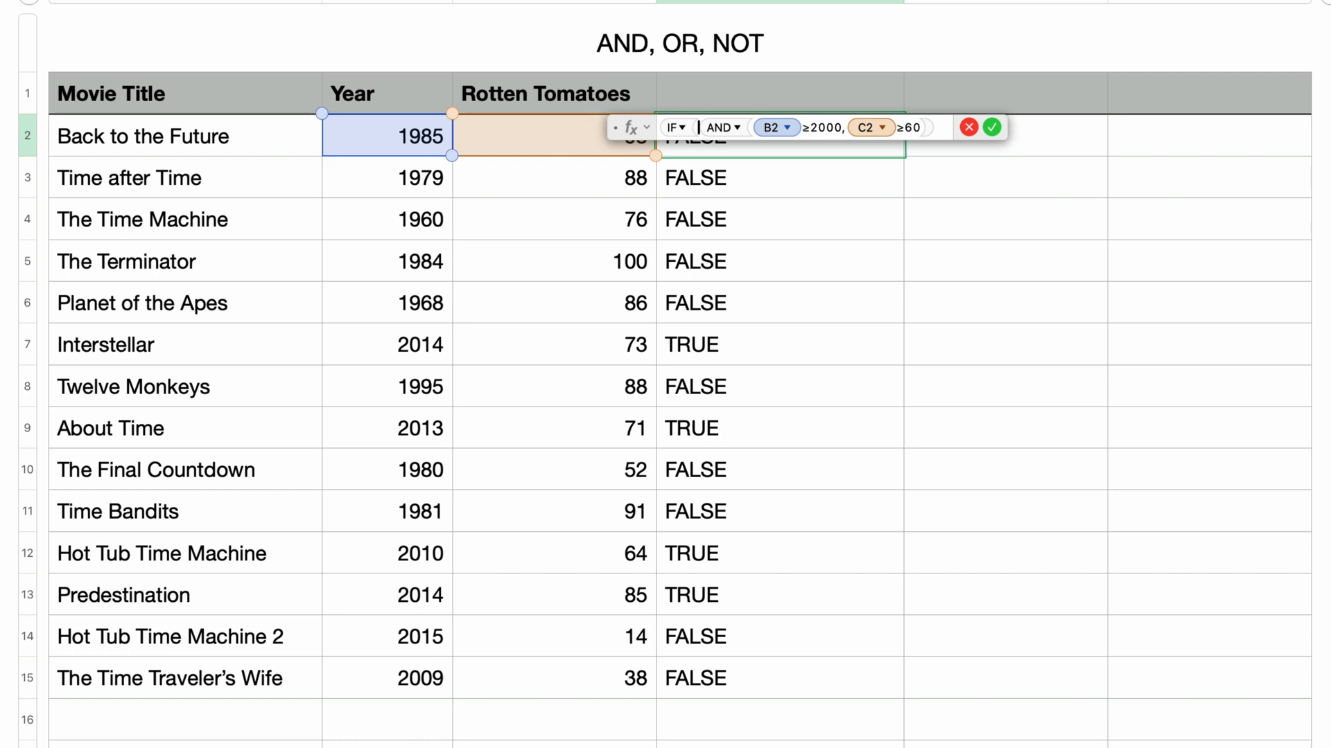
Step: Rewrite D2 as =IF(AND(B2>=2000,C2>=60),A2,"-"), so Back to the Future shows a dash
left_click(932, 127)
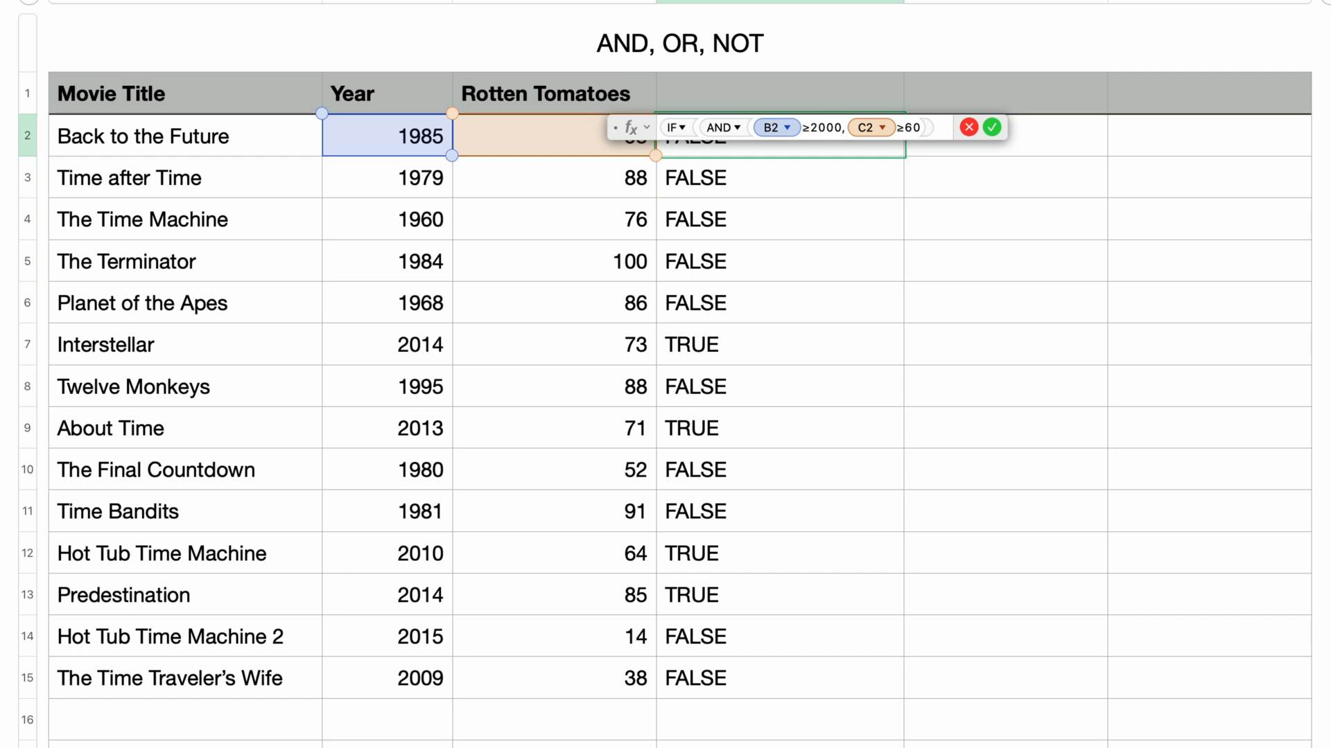
left_click(933, 126)
type(",")
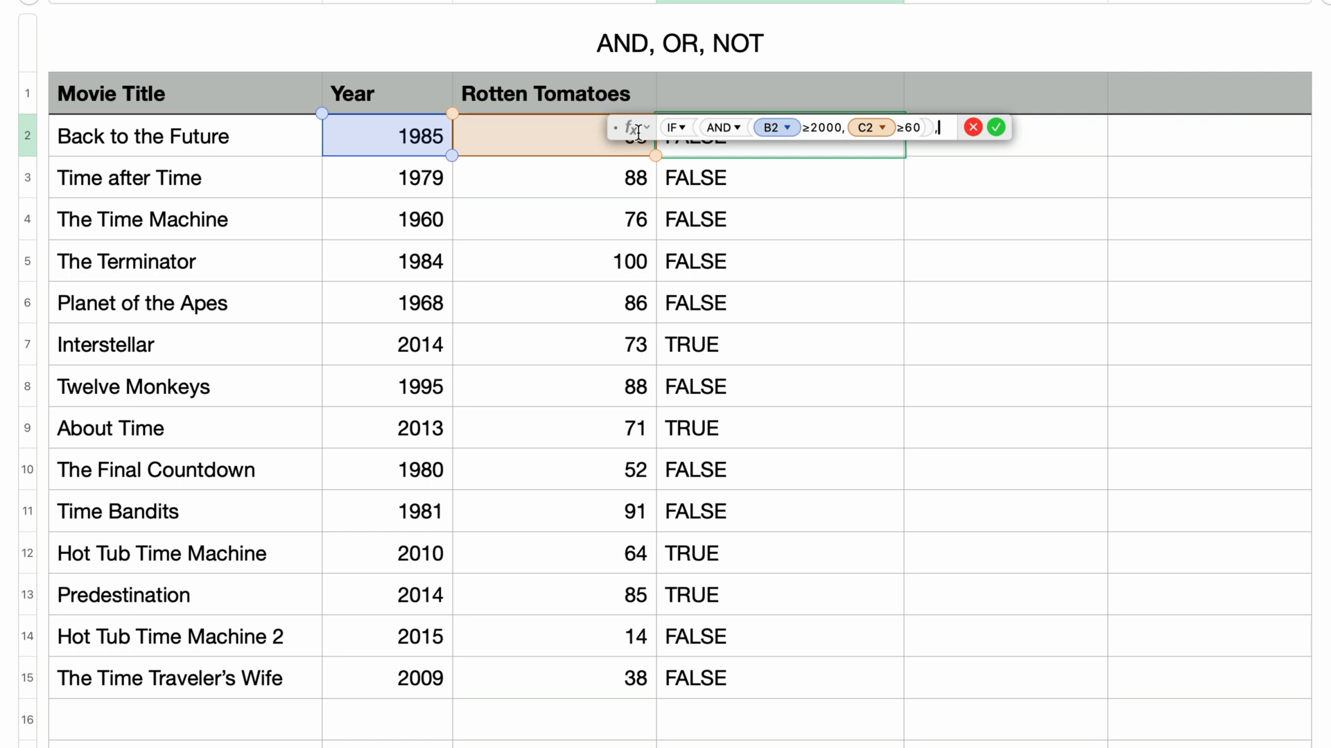
left_click(143, 136)
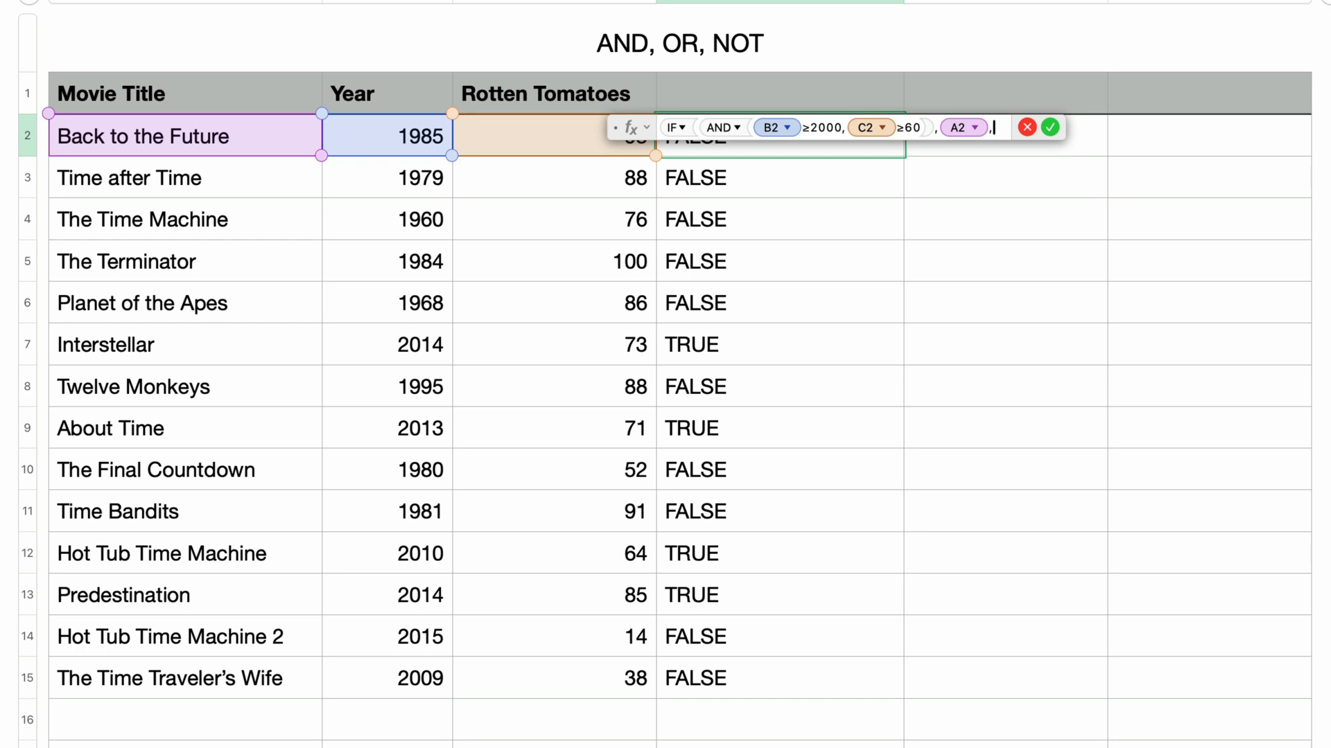
type("\"-")
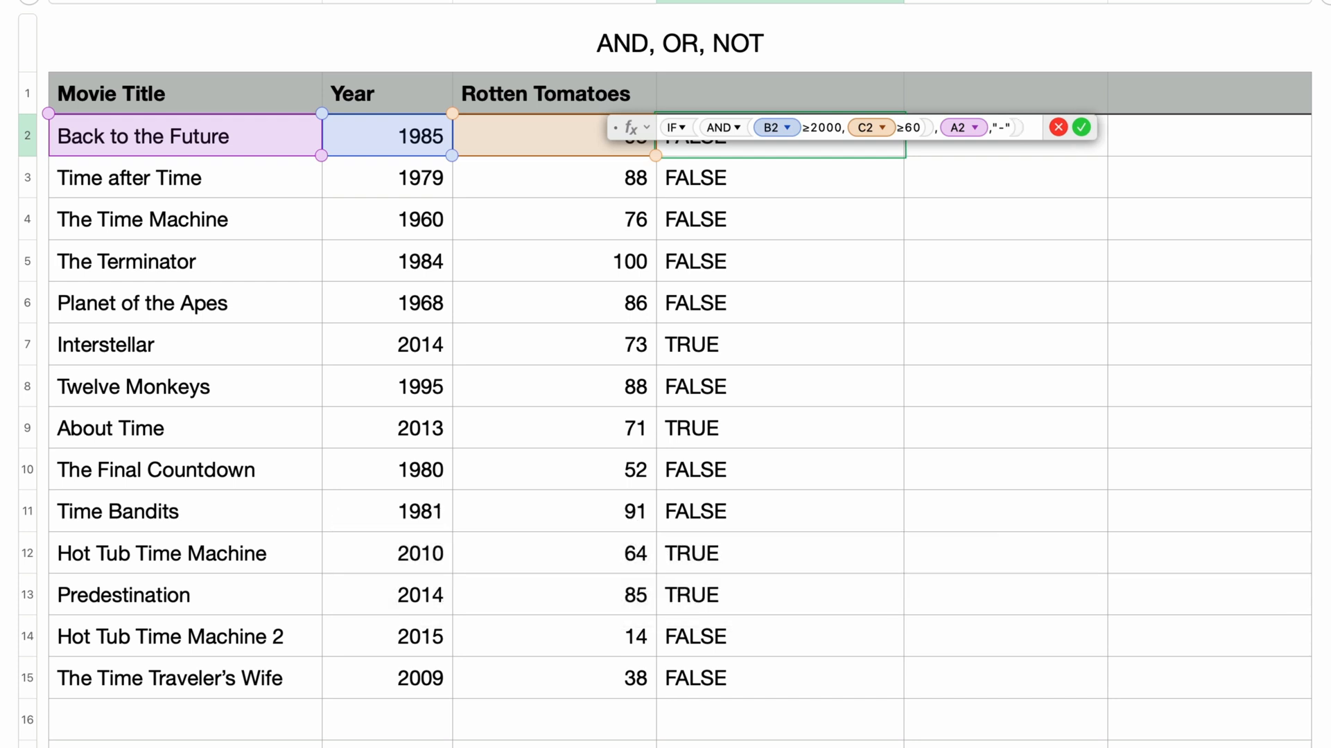
key("Return")
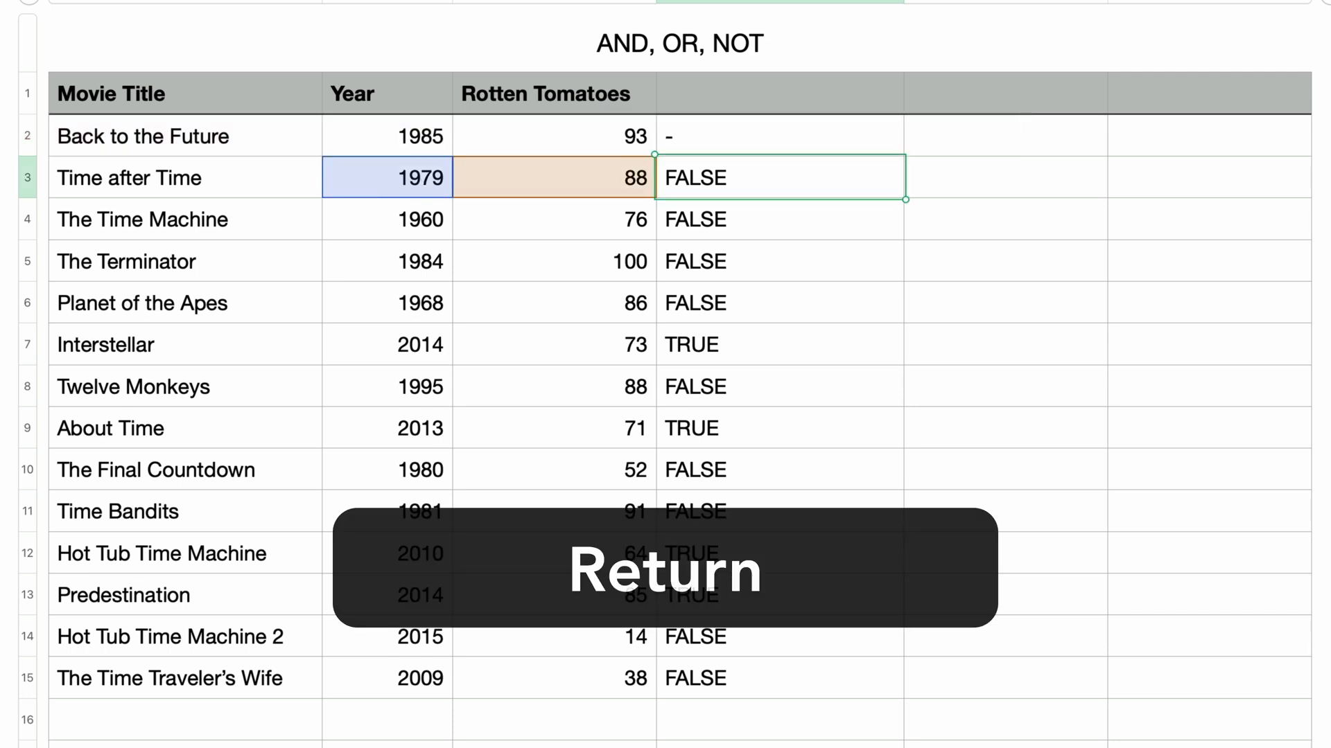
key("Return")
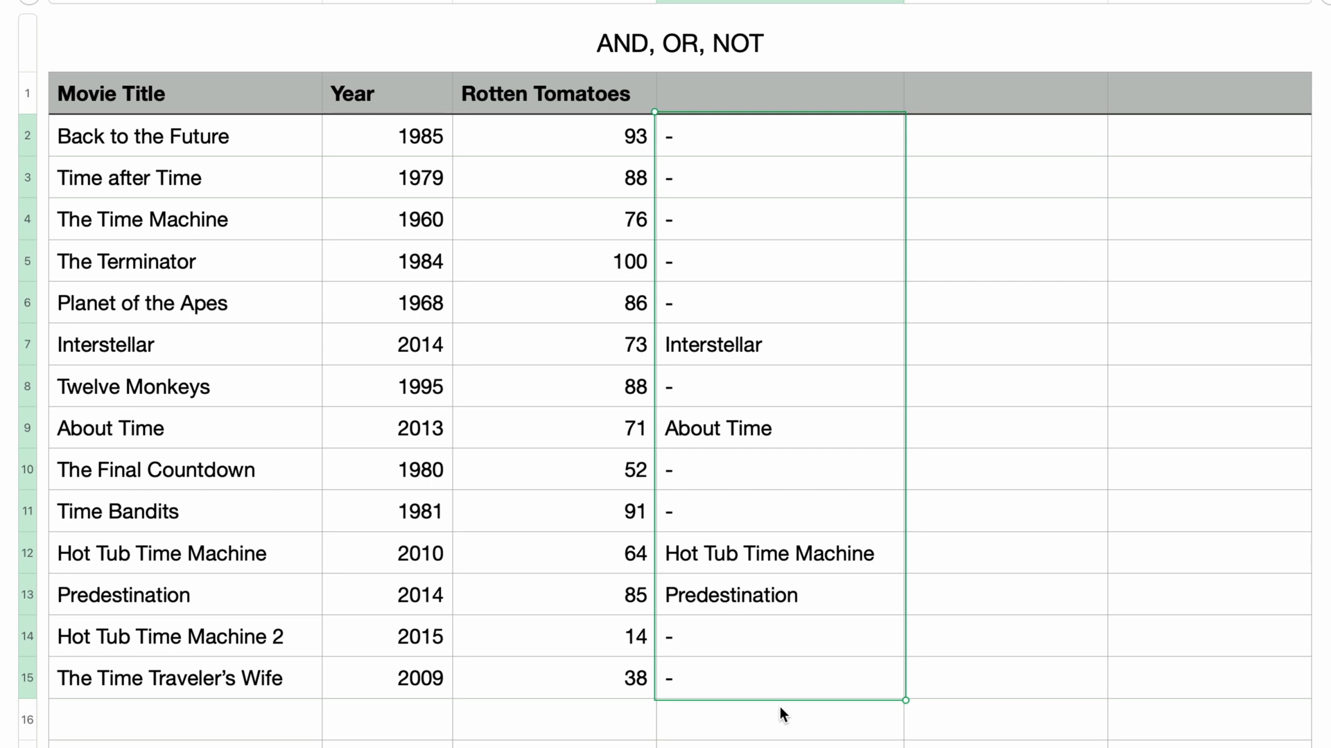
Step: Fill the IF formula from D2 down through D15 so qualifying movies show titles
left_click(777, 136)
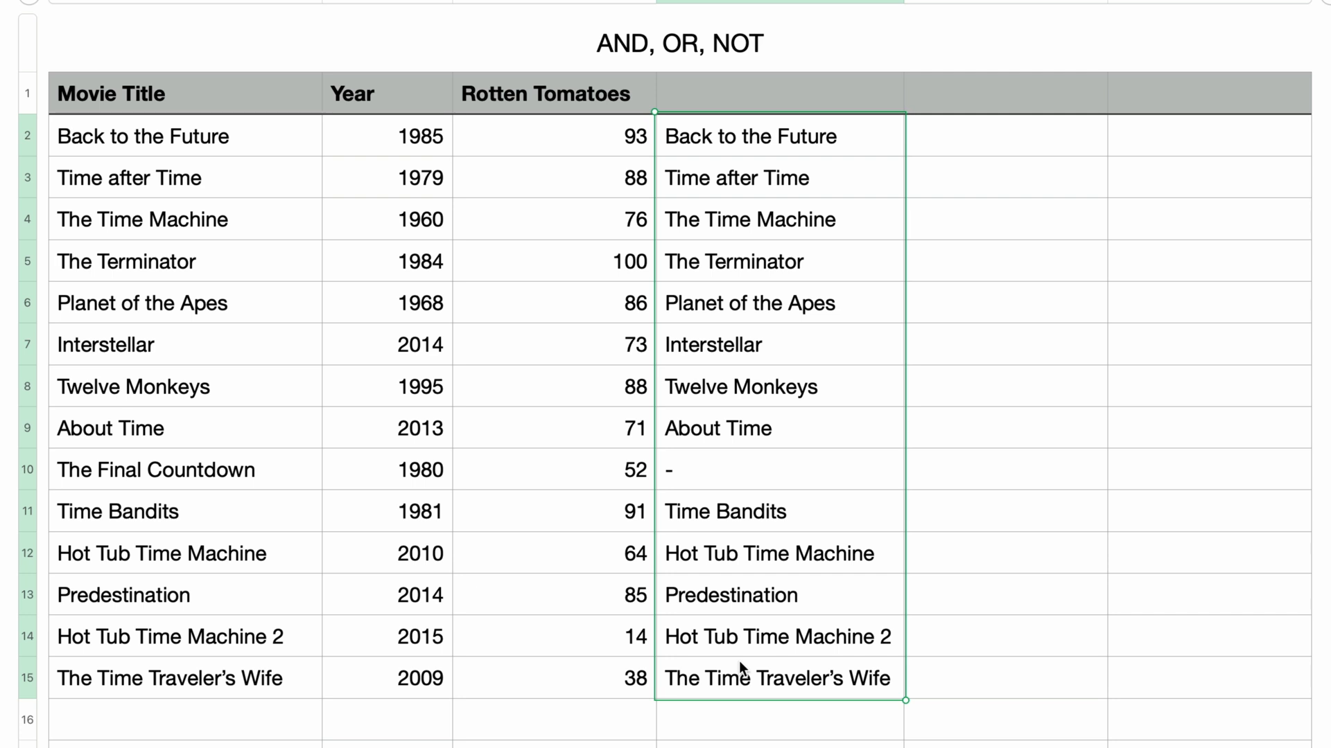
mouse_move(299, 489)
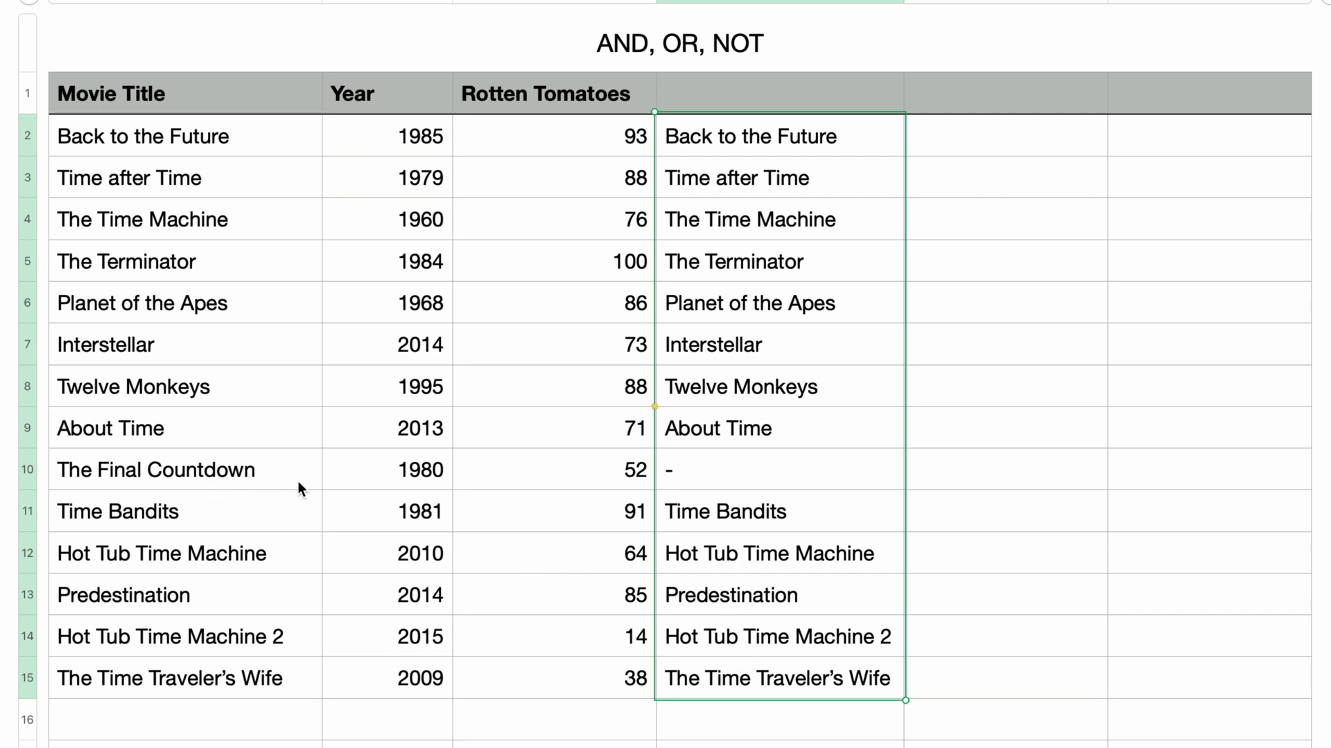
mouse_move(640, 493)
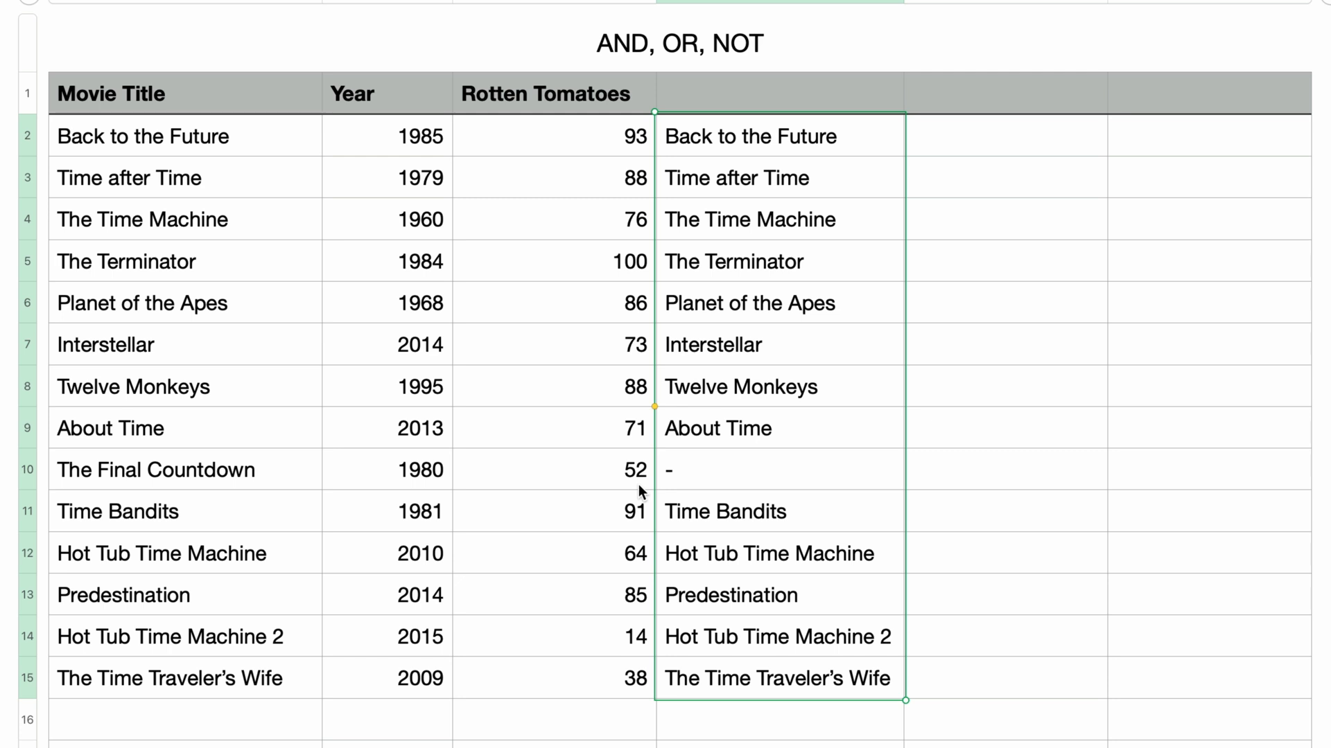
mouse_move(1052, 154)
type("NO")
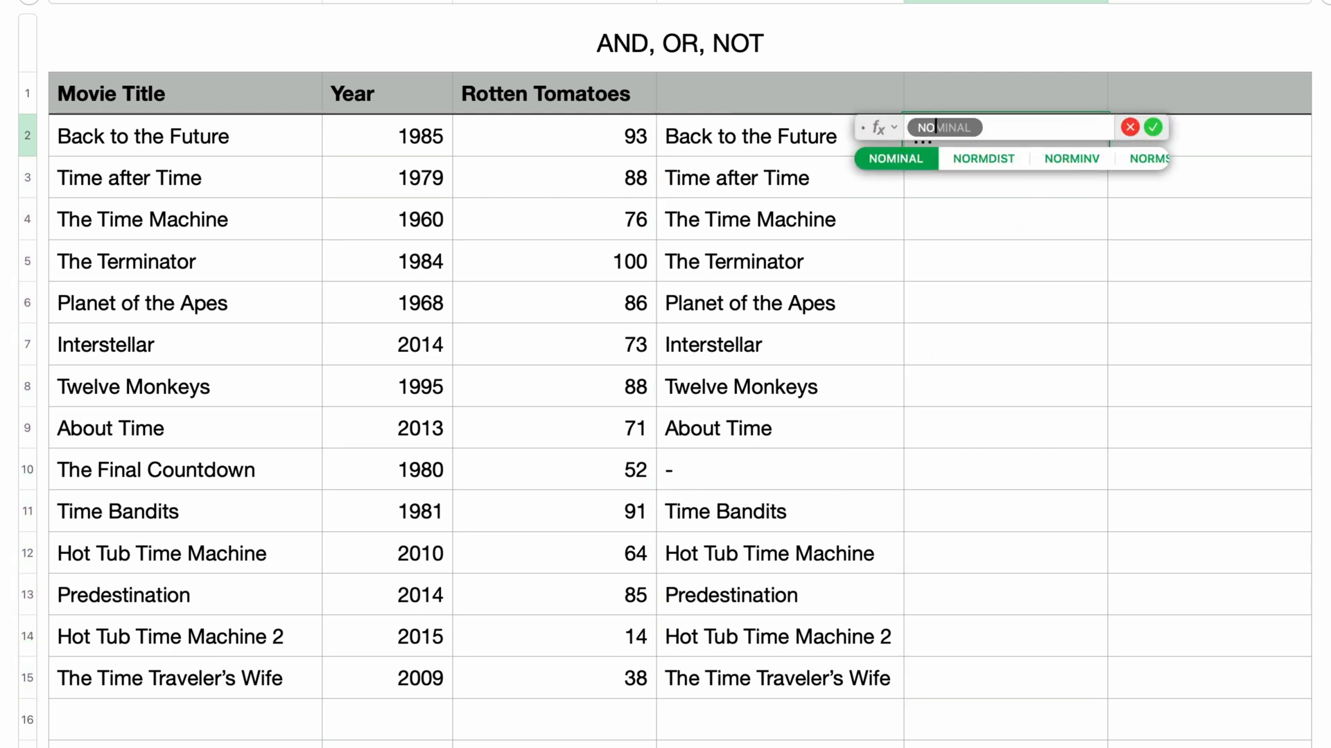
Step: Enter =NOT(true) in E2 beside Back to the Future's result
key("Return")
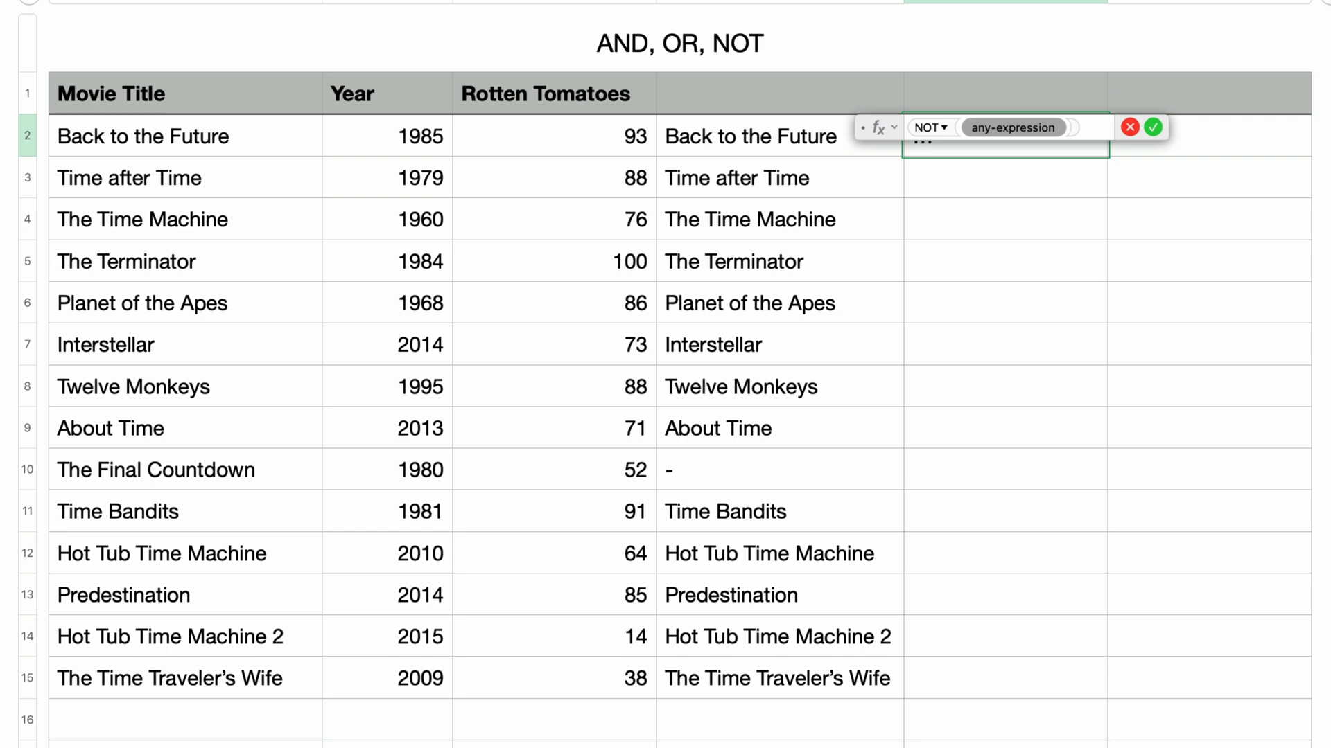
type("true")
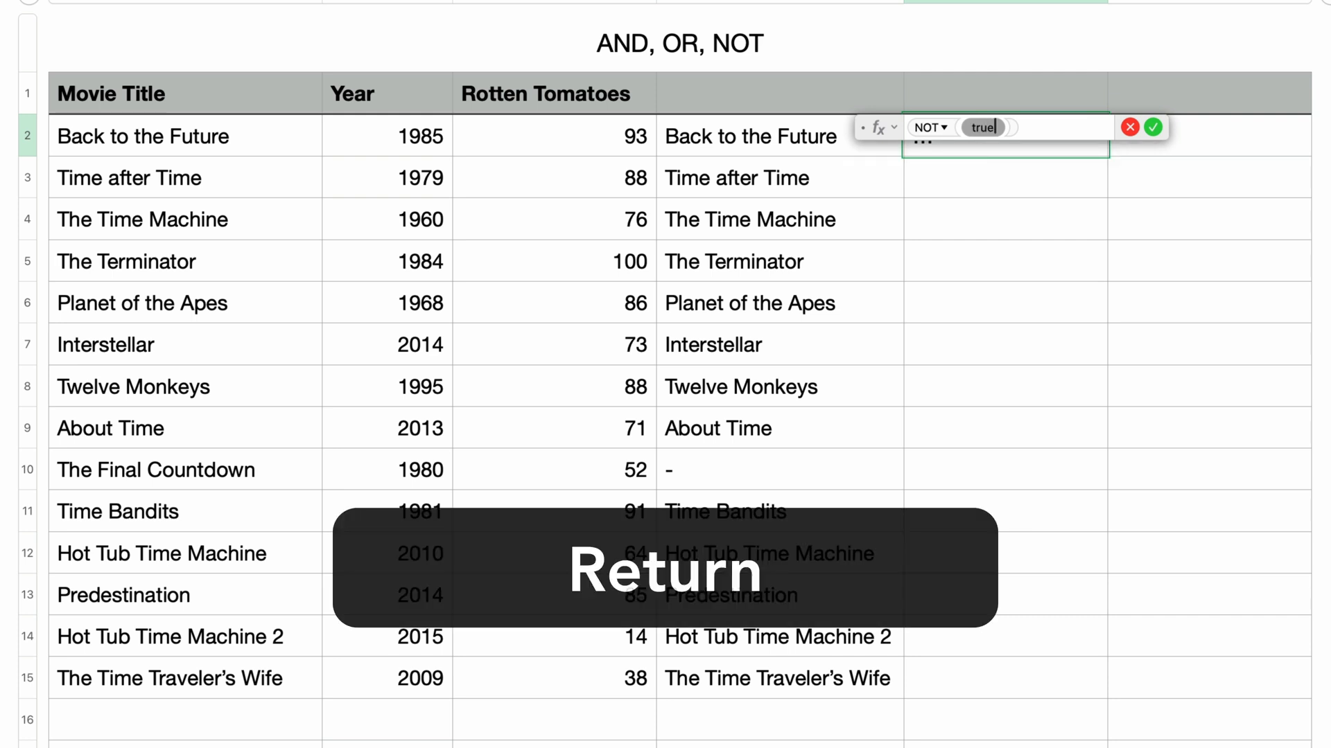
key("Return")
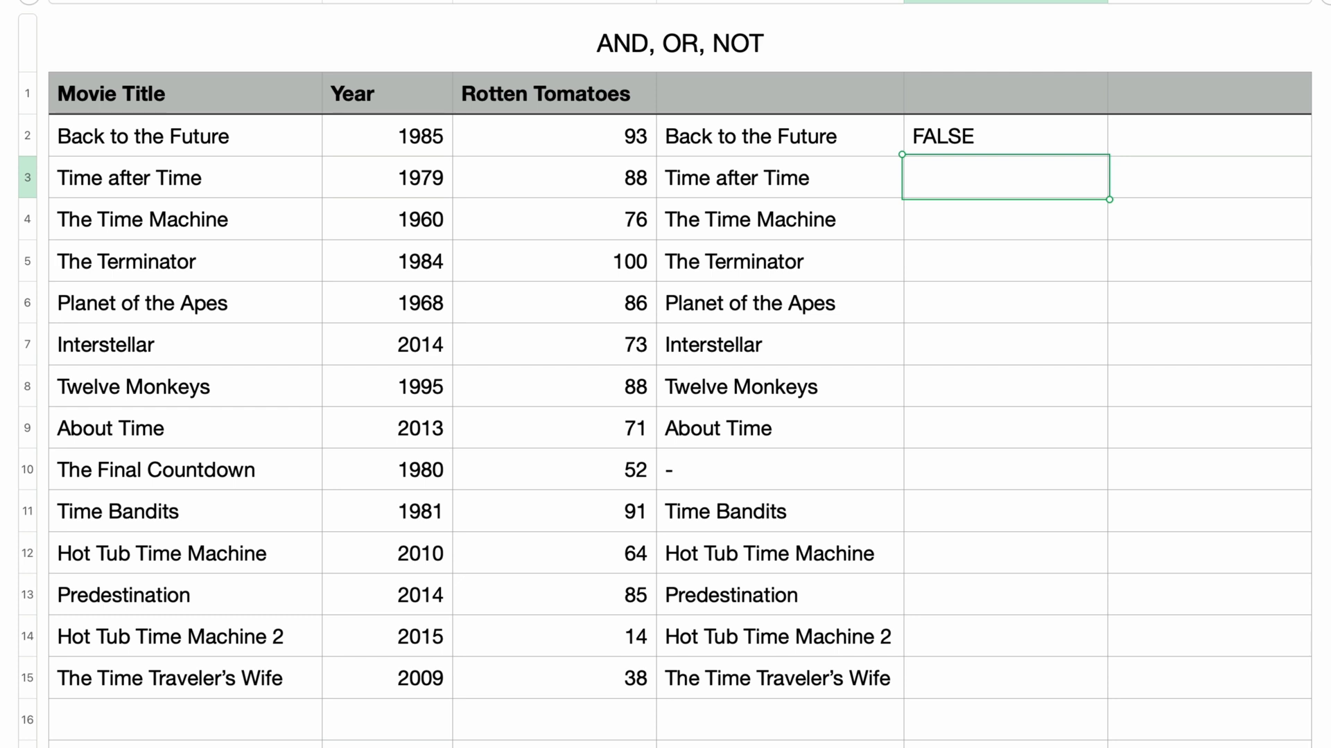
mouse_move(1055, 133)
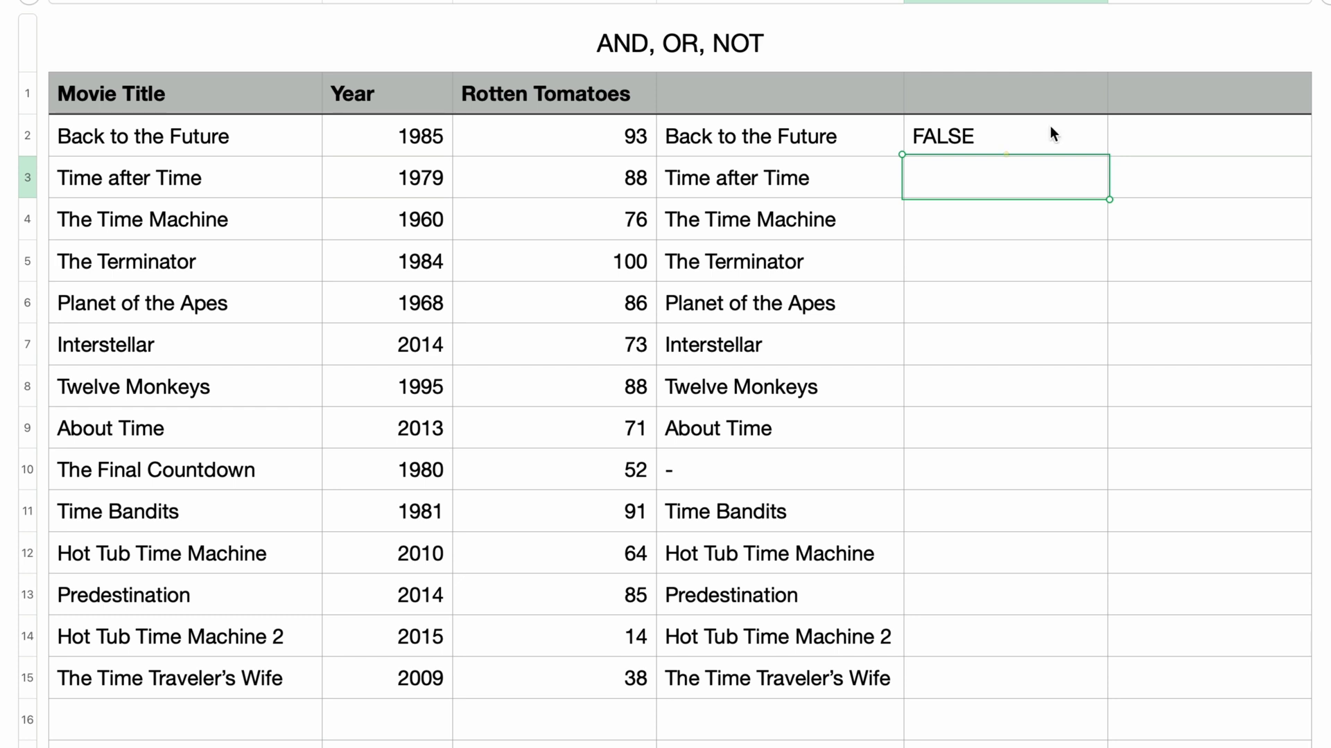
Step: Reopen the NOT test in E2 and clear its argument to change it to false
left_click(1005, 136)
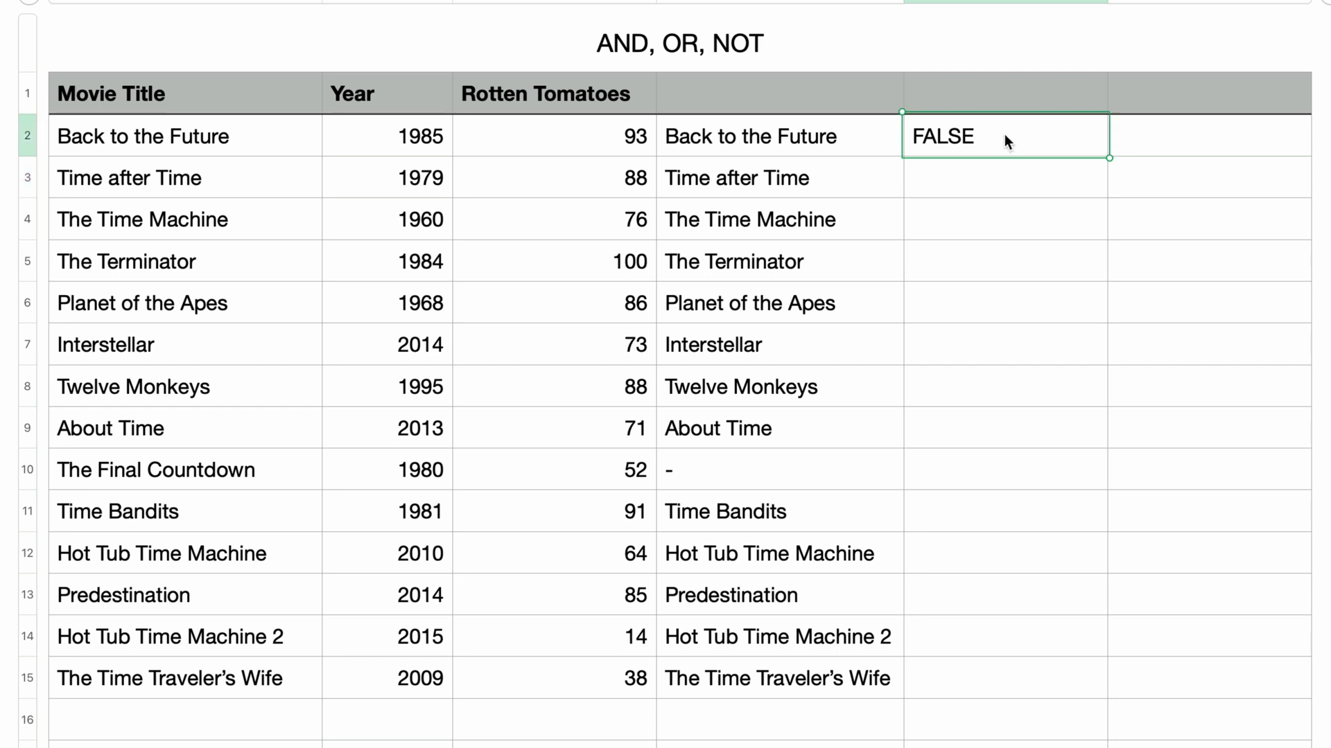
double_click(1004, 136)
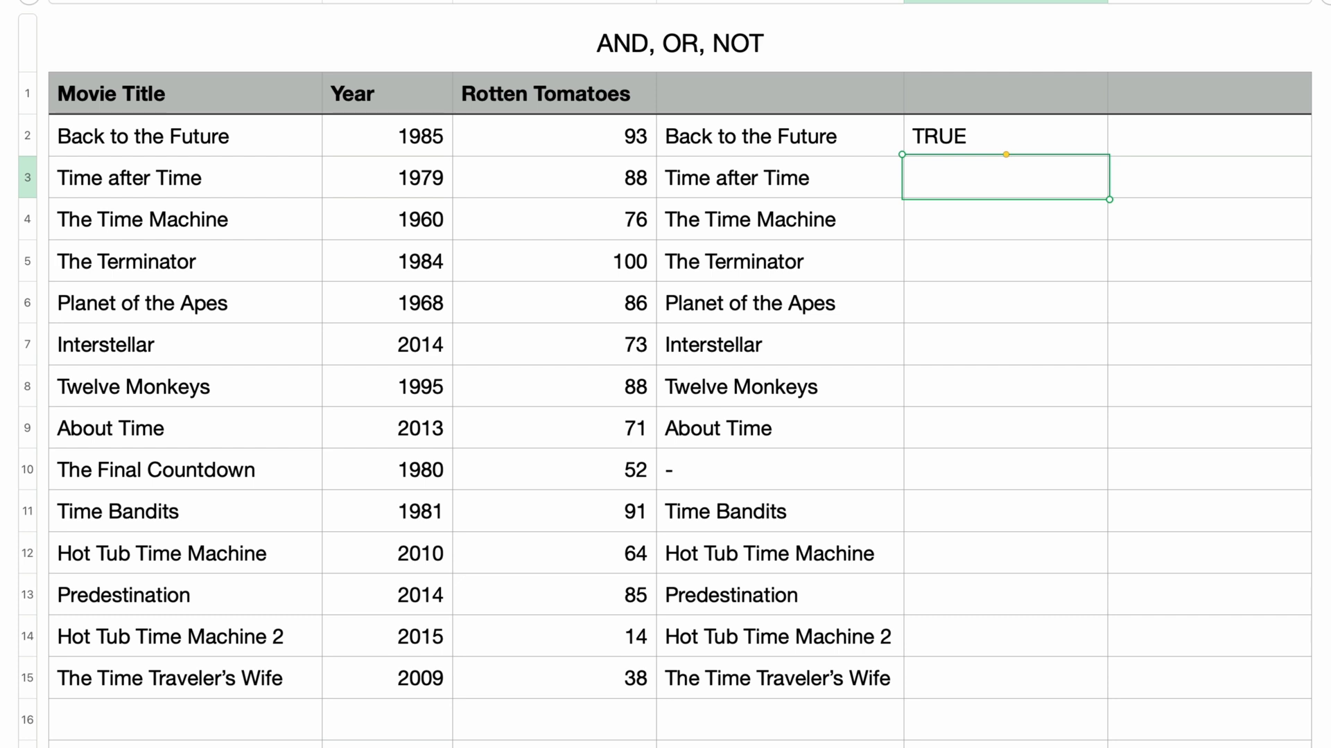
left_click(1004, 136)
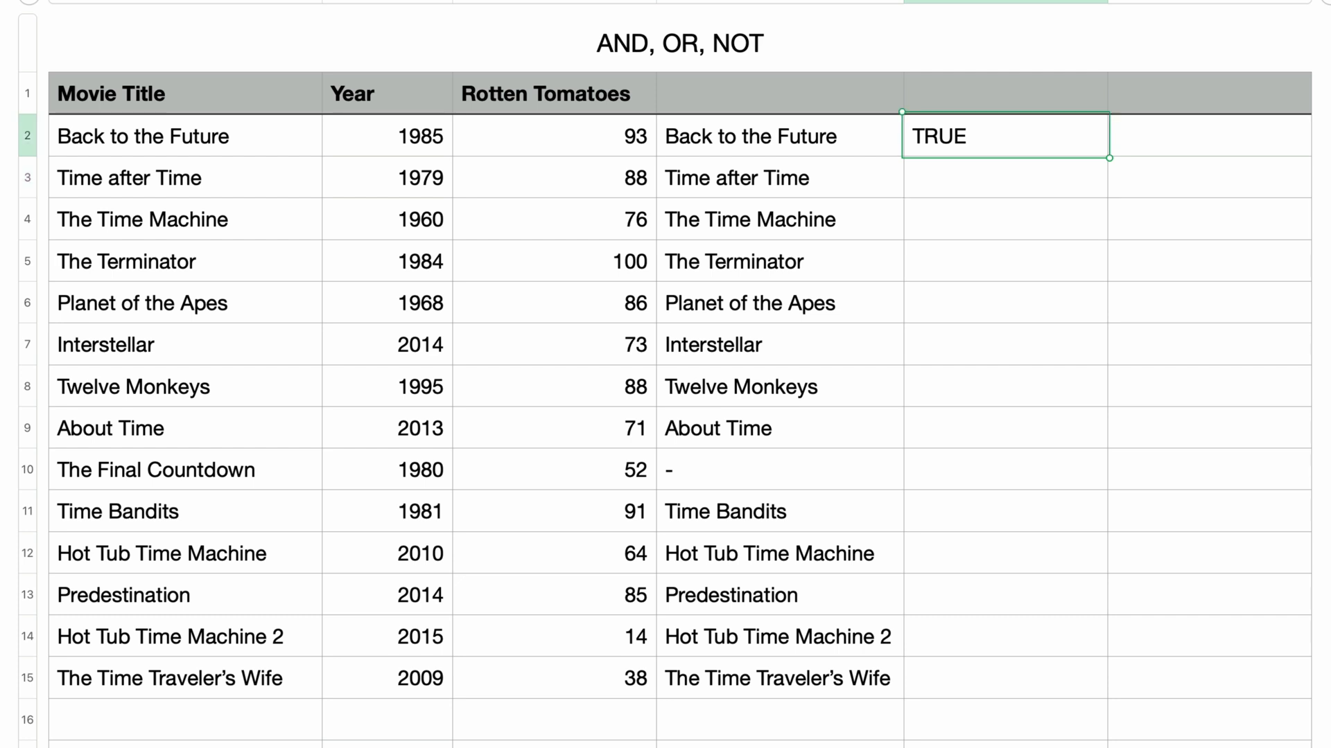
key("Delete")
type("IF(NOT(OR(B2≥2000,C2≥60)),A2,\"-\")")
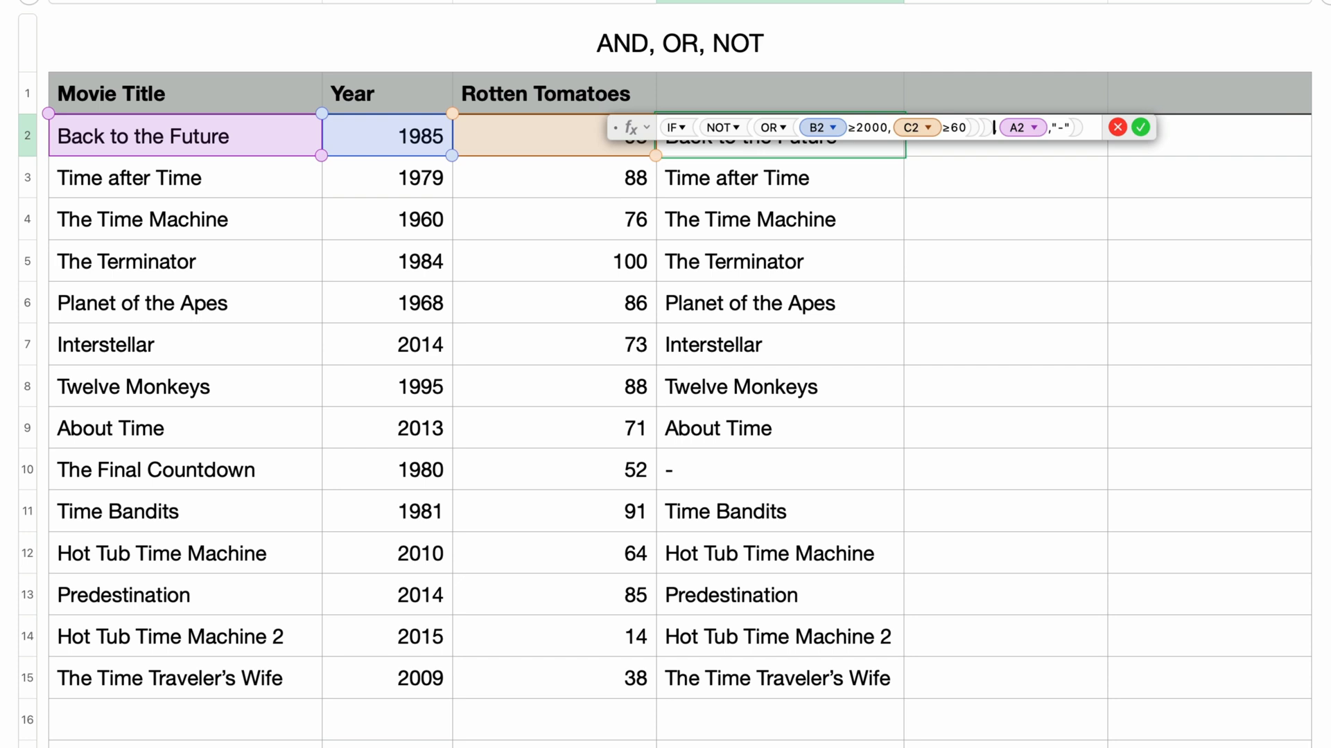
Step: Commit =IF(NOT(OR(B2>=2000,C2>=60)),A2,"-") and fill it down so only The Final Countdown shows
key("Return")
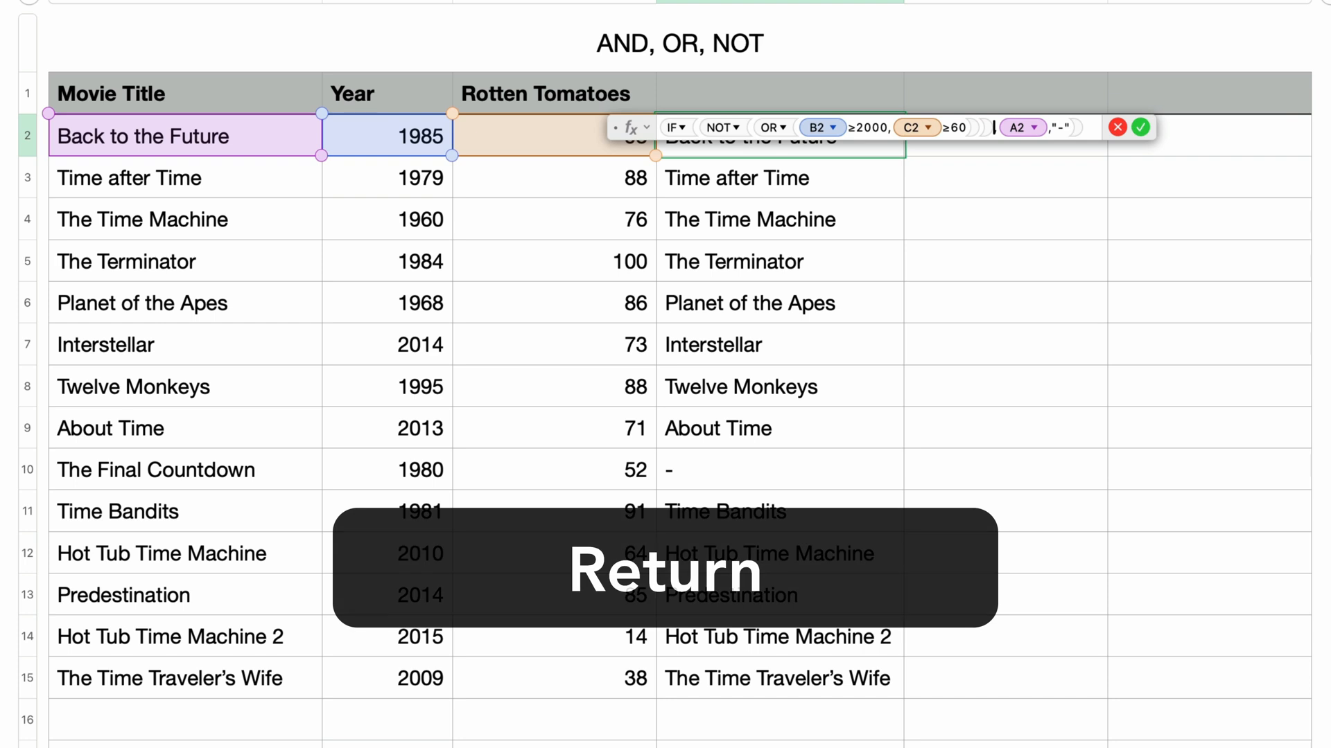
key("Return")
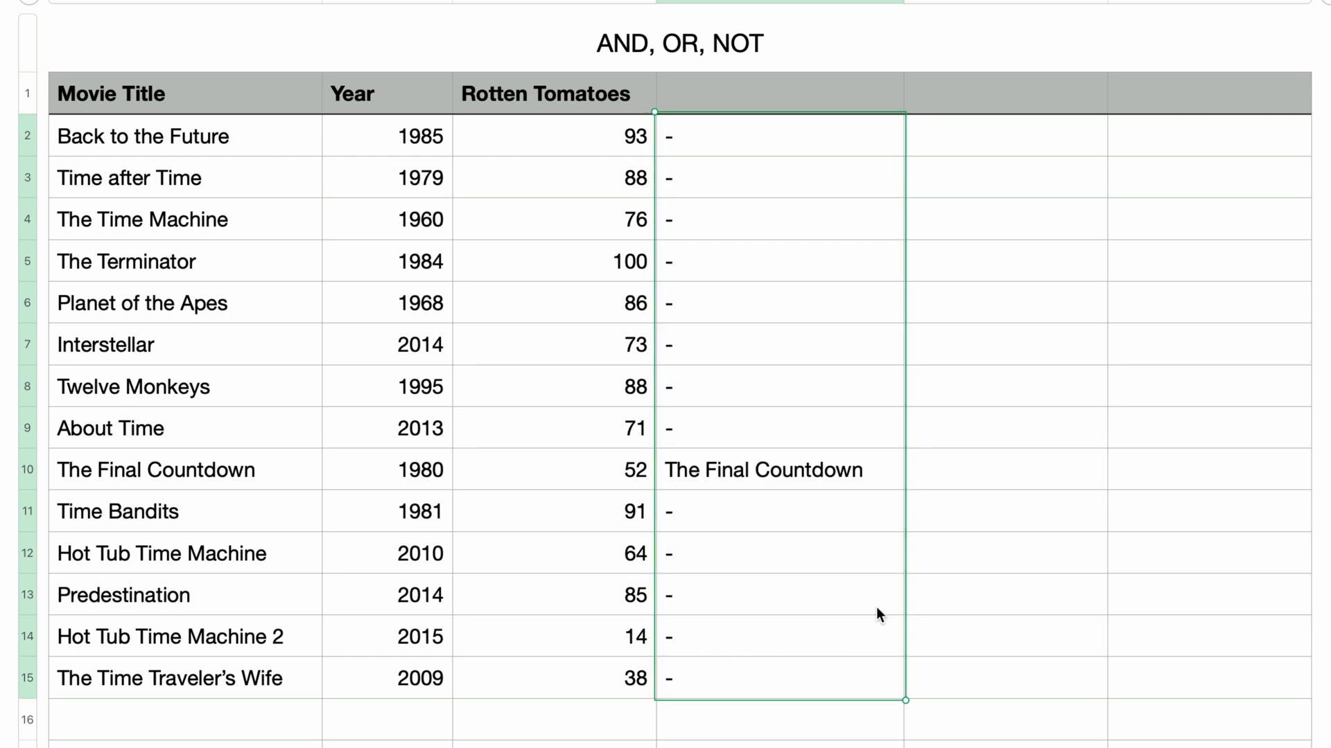
left_click(1006, 470)
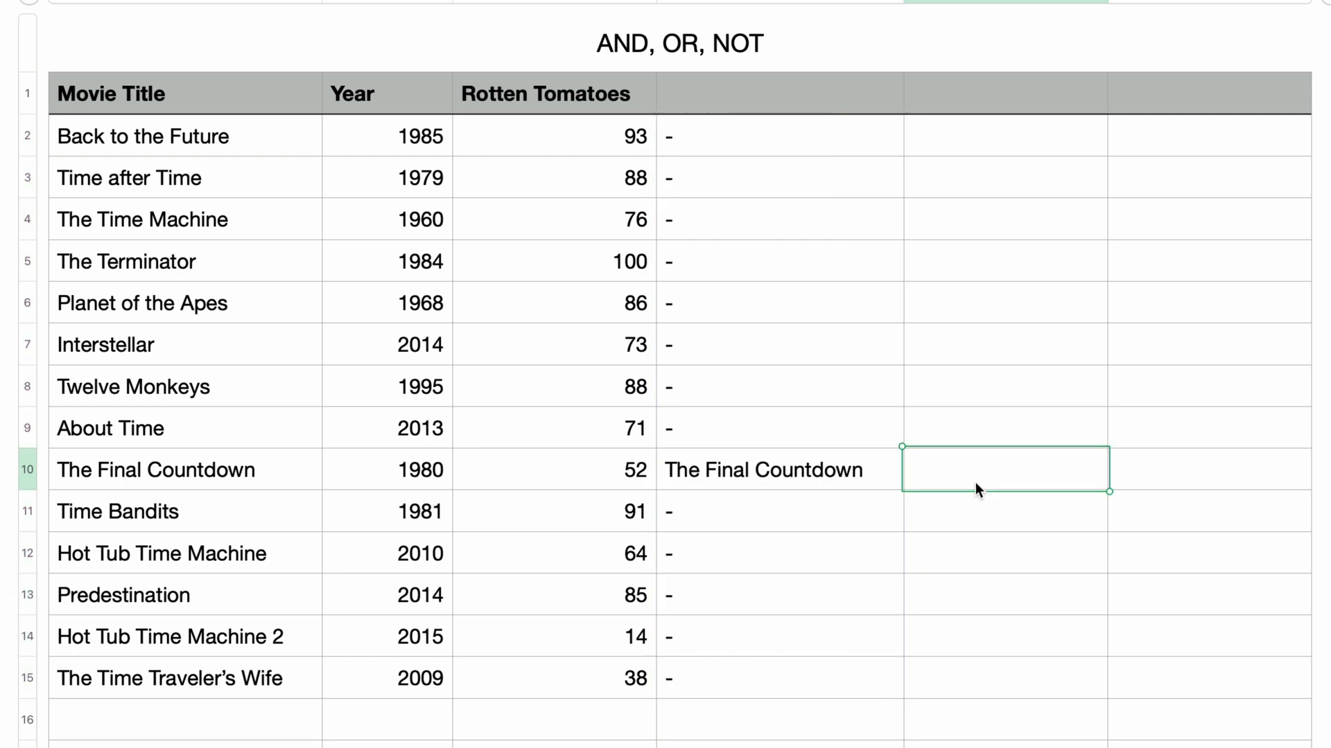